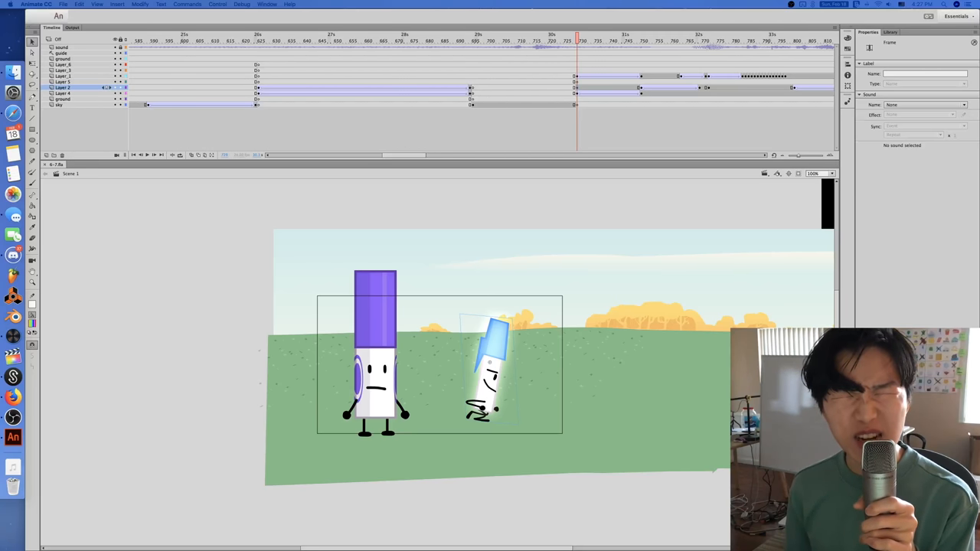
{"action": "mouse_move", "coordinate": [629, 341]}
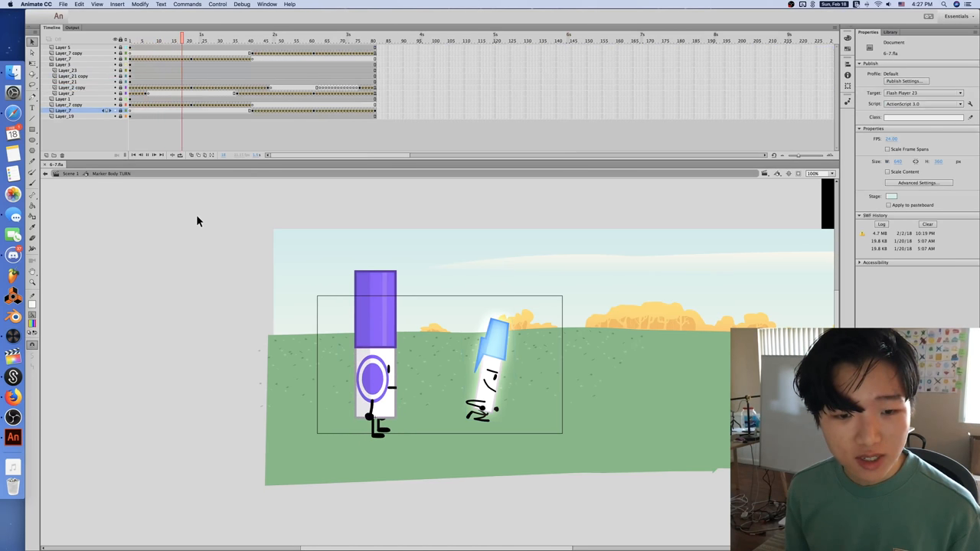
Scrub the marker body symbol's timeline to review the turn from sideways frames back to the start.
{"action": "left_click", "coordinate": [244, 36]}
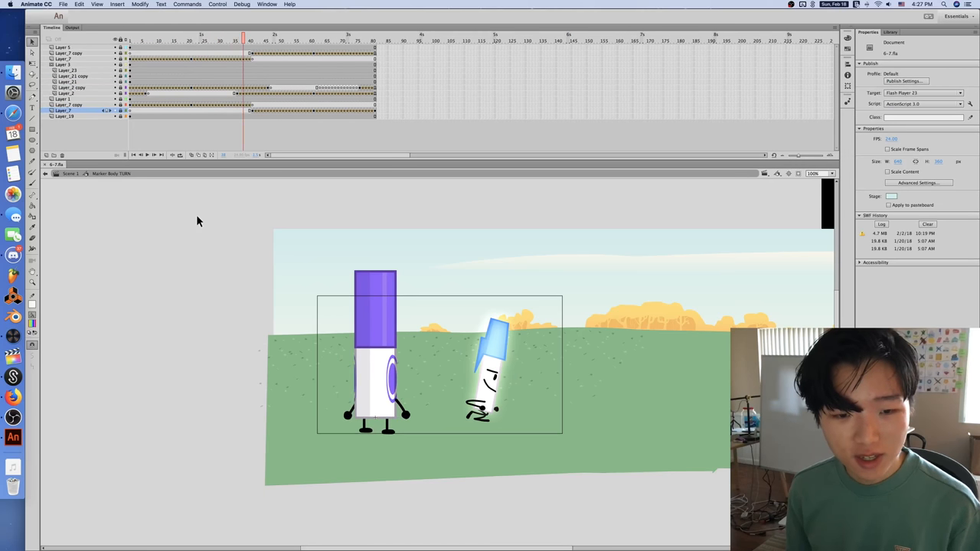
{"action": "left_click", "coordinate": [300, 40]}
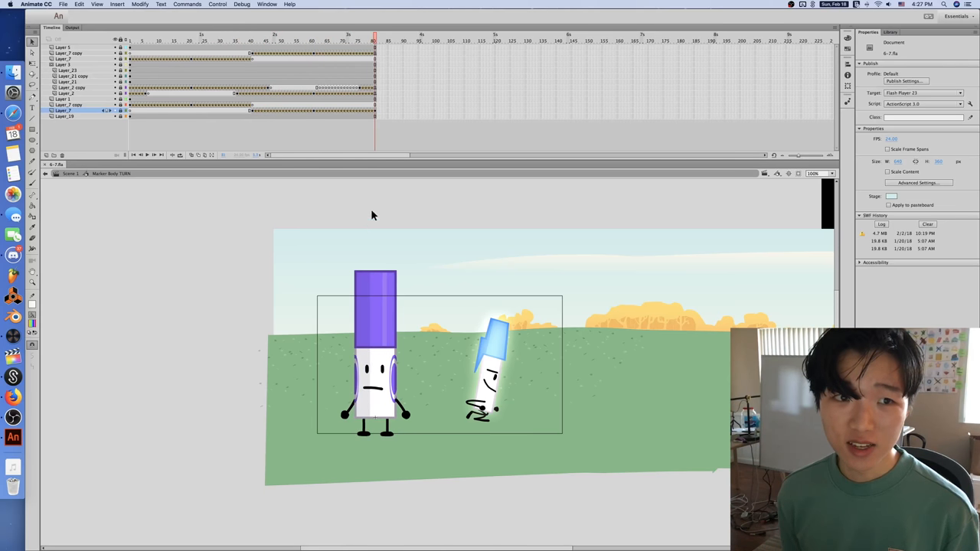
{"action": "left_click", "coordinate": [134, 40]}
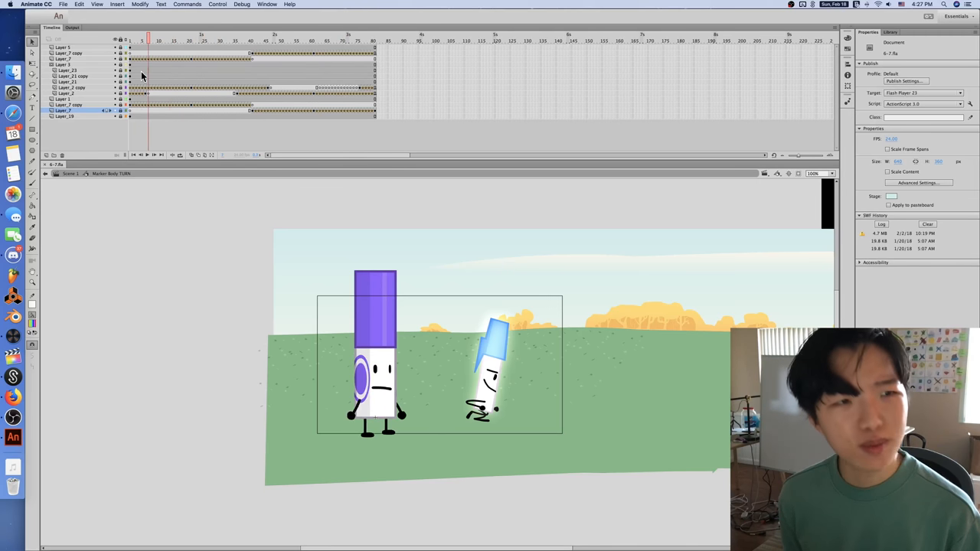
{"action": "left_click", "coordinate": [186, 5]}
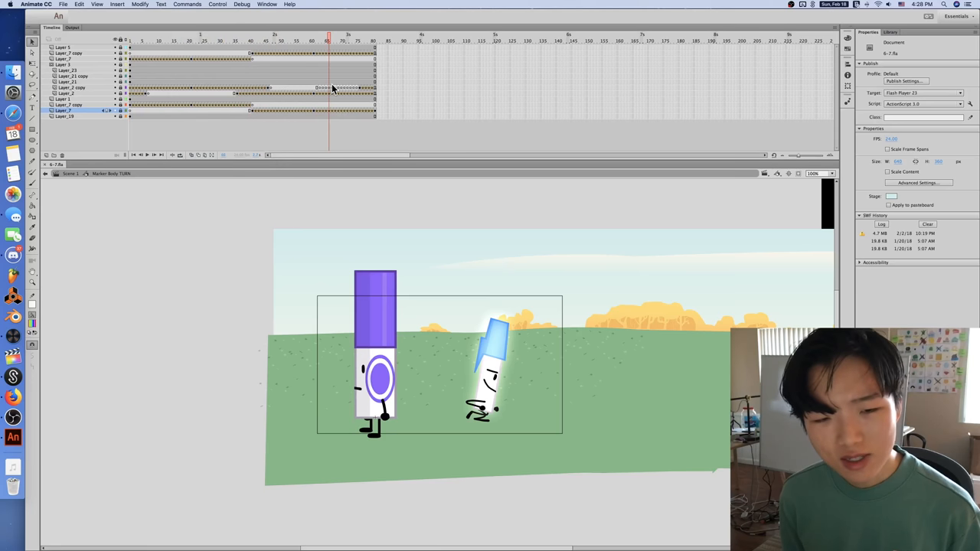
{"action": "left_click", "coordinate": [130, 48]}
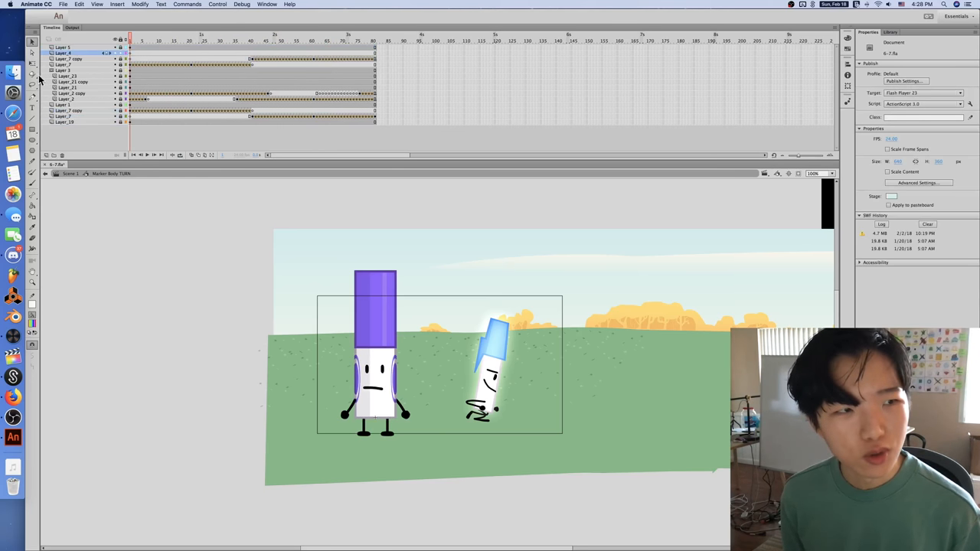
Draw a rainbow-gradient rectangle as a graphic symbol and reshape it on its tween keyframe.
{"action": "left_click", "coordinate": [33, 113]}
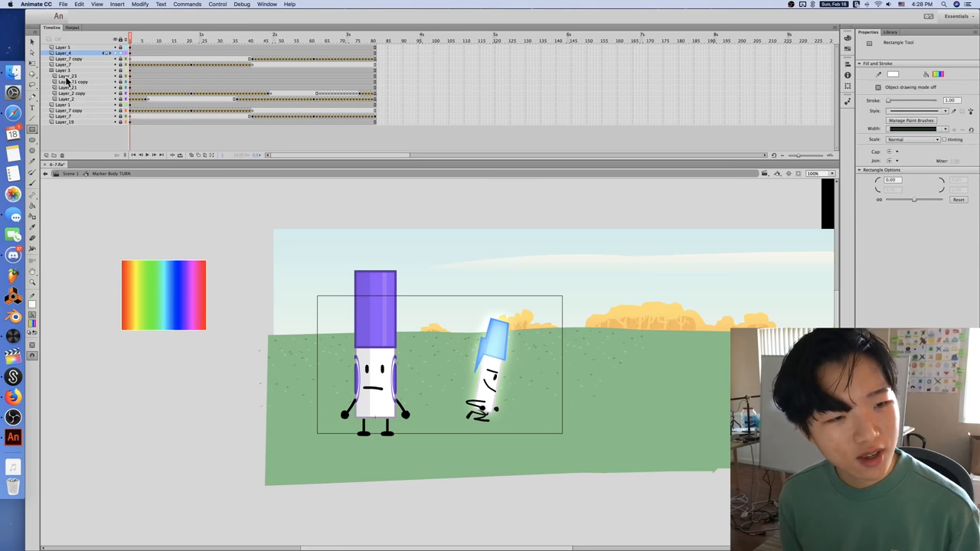
{"action": "left_click", "coordinate": [162, 294]}
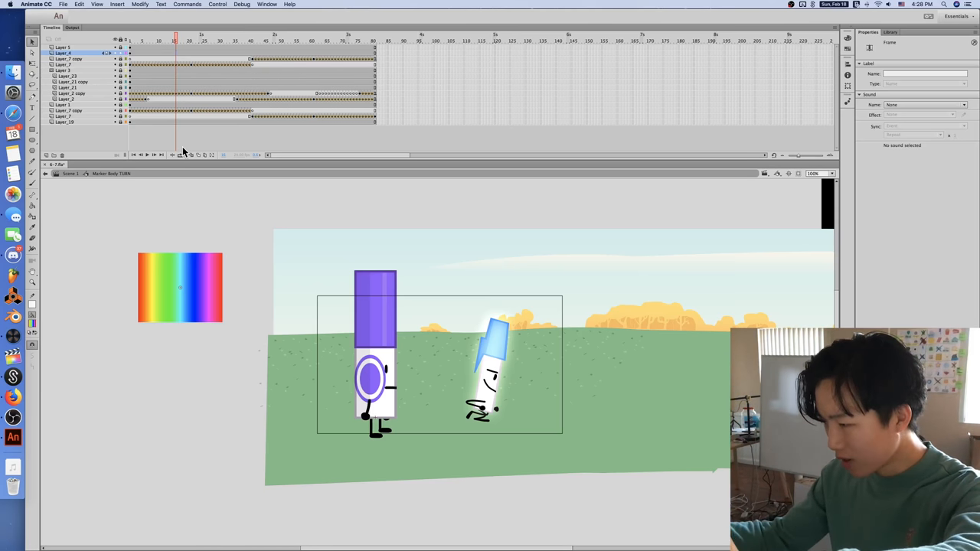
{"action": "mouse_move", "coordinate": [301, 92]}
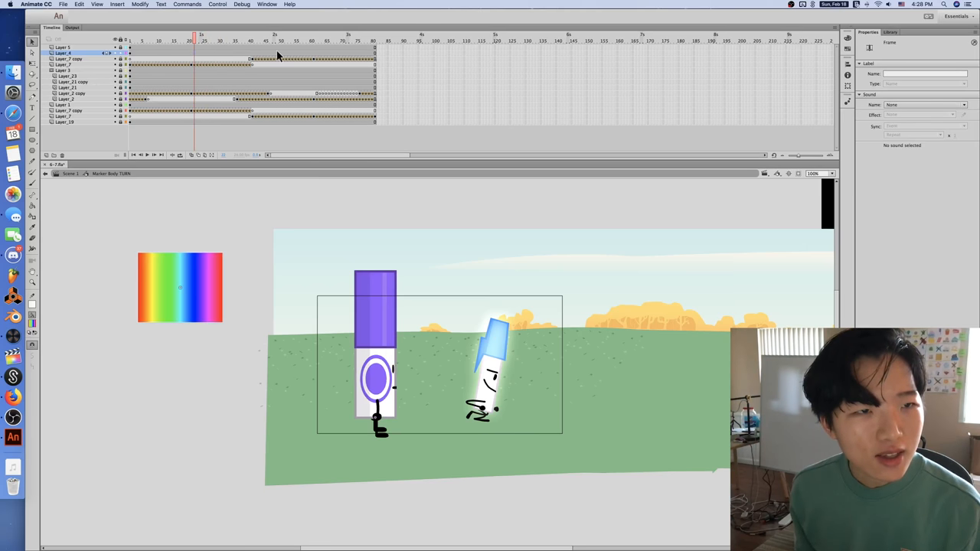
{"action": "left_click", "coordinate": [205, 37]}
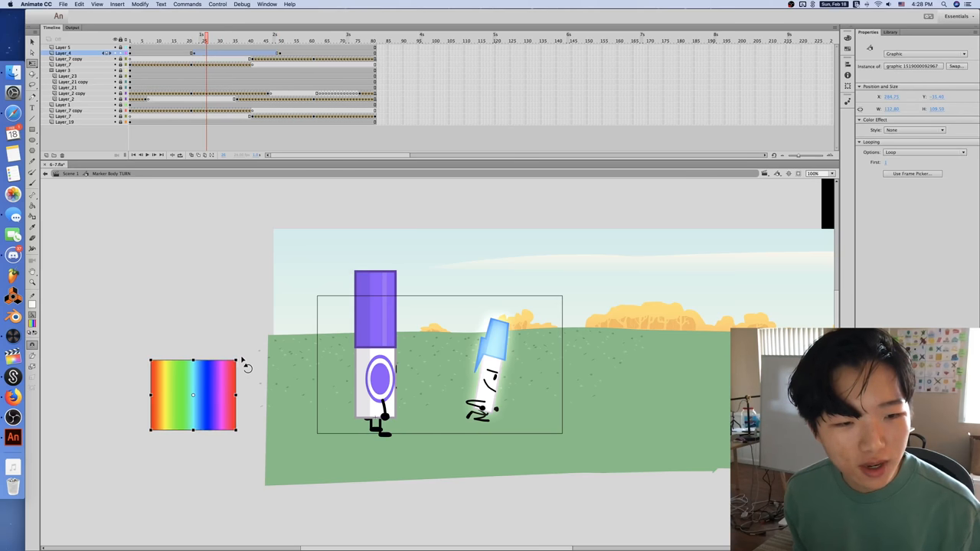
{"action": "left_click_drag", "start_coordinate": [236, 355], "coordinate": [217, 346]}
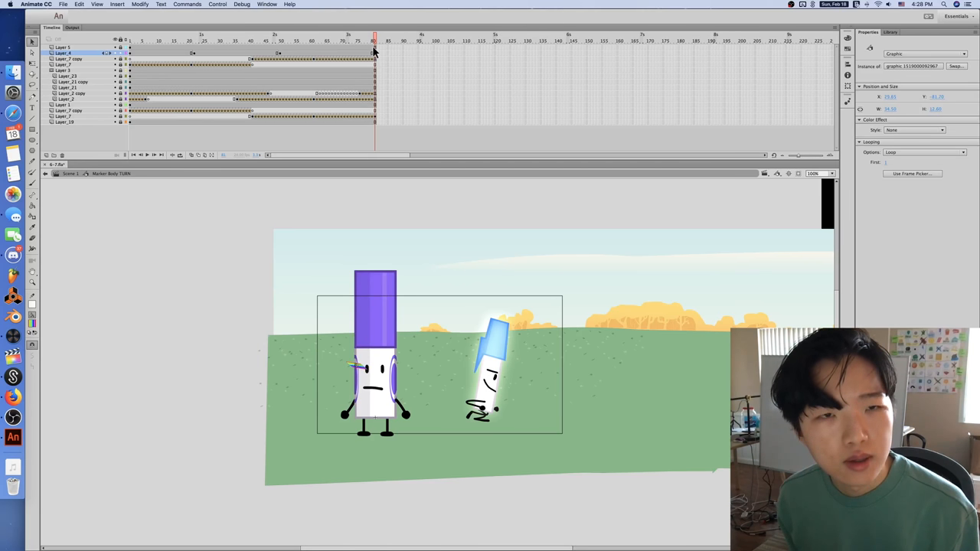
{"action": "left_click", "coordinate": [128, 52]}
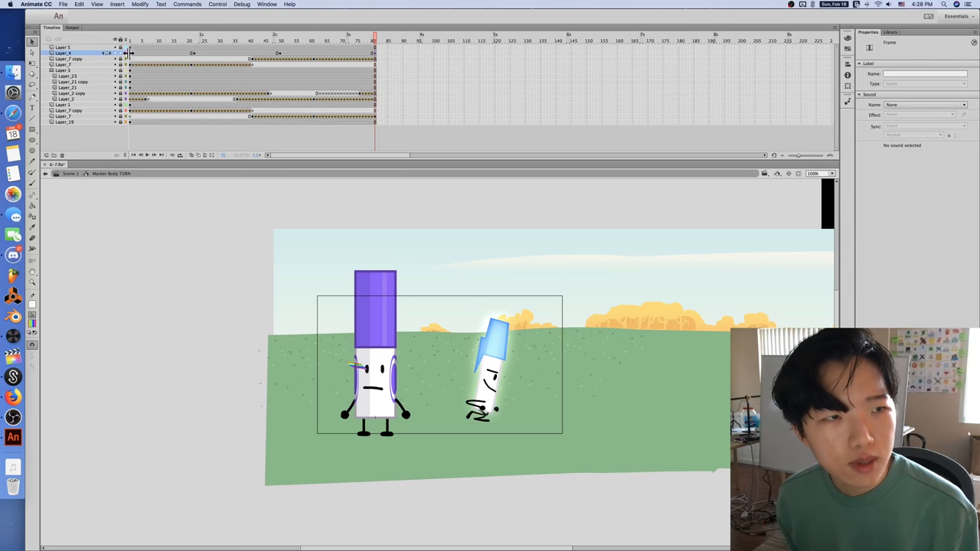
Apply the Spline tween command to the rainbow rectangle and scrub to preview the curved distortion.
{"action": "left_click", "coordinate": [187, 3]}
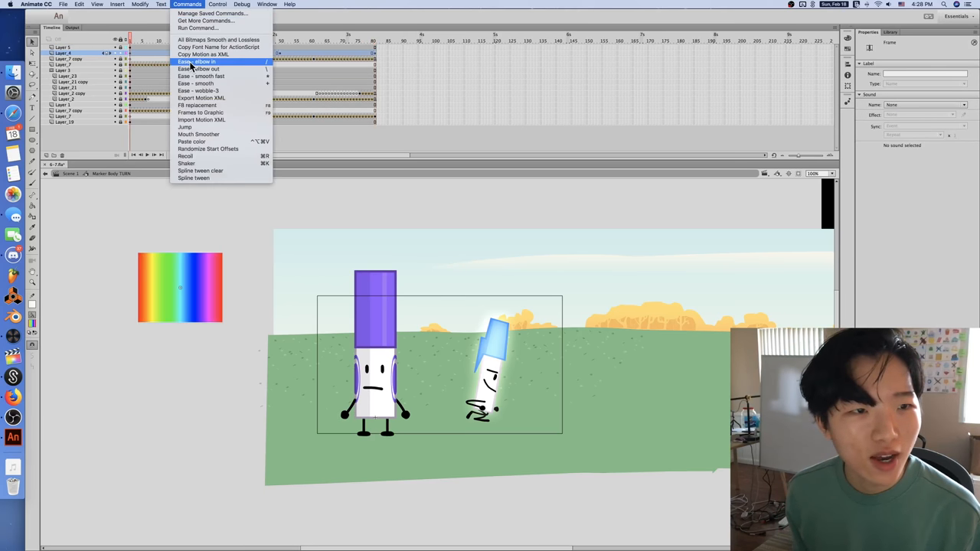
{"action": "mouse_move", "coordinate": [218, 126]}
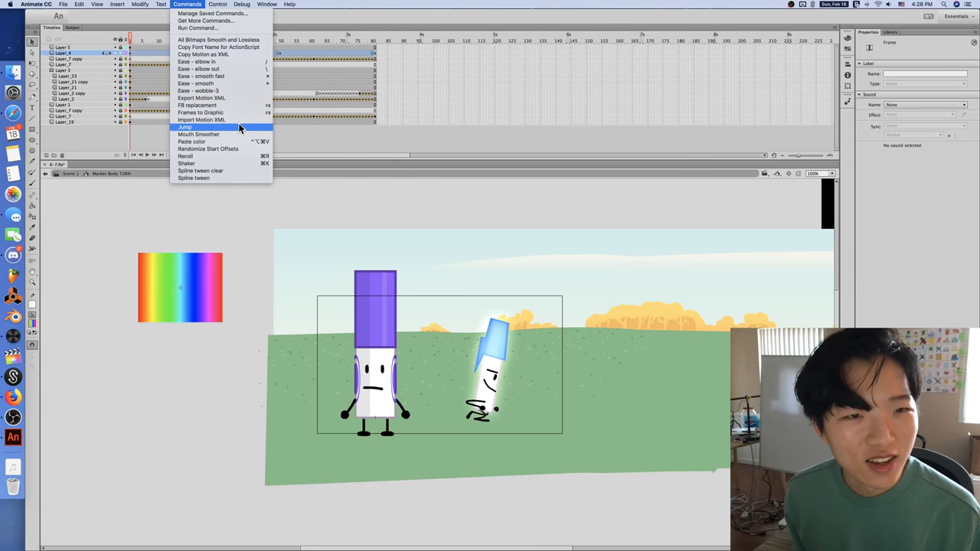
{"action": "mouse_move", "coordinate": [205, 171]}
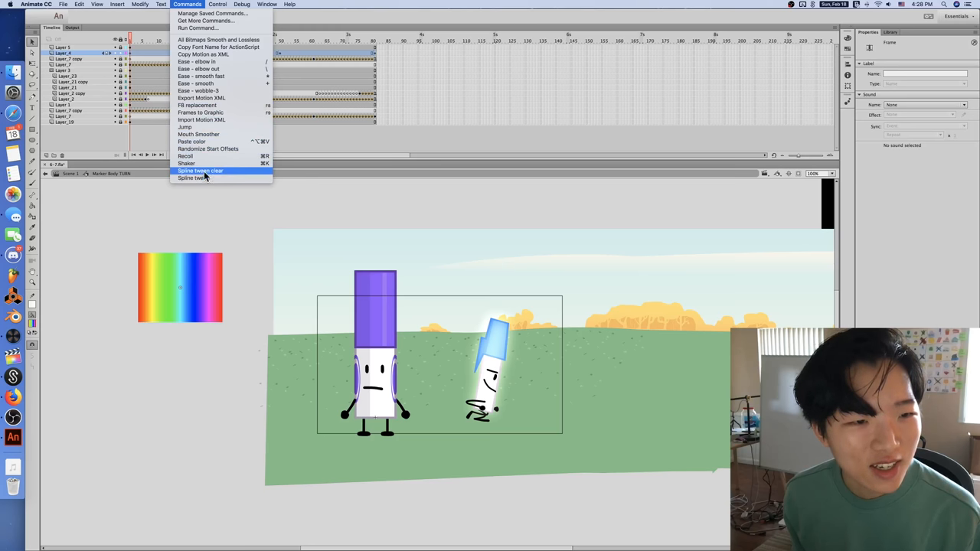
{"action": "mouse_move", "coordinate": [197, 69]}
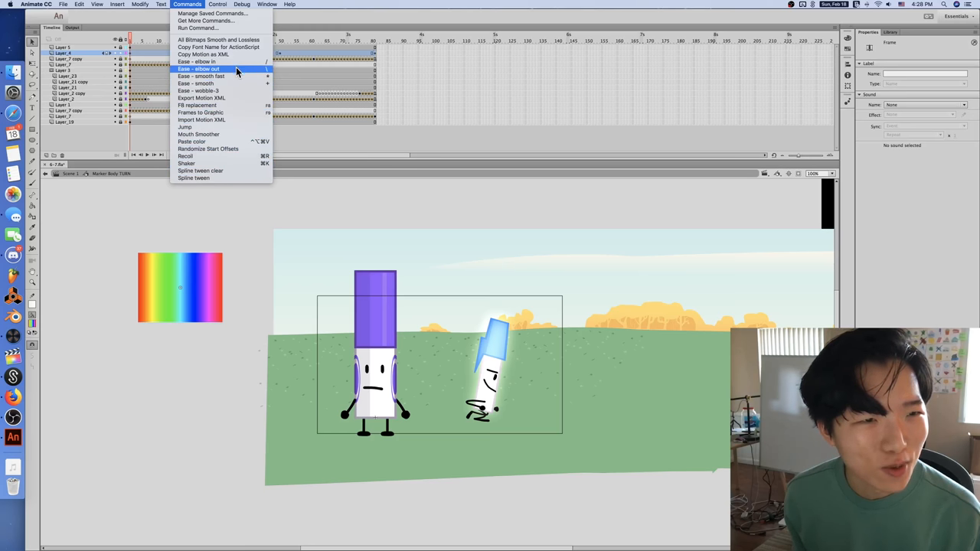
{"action": "mouse_move", "coordinate": [214, 172]}
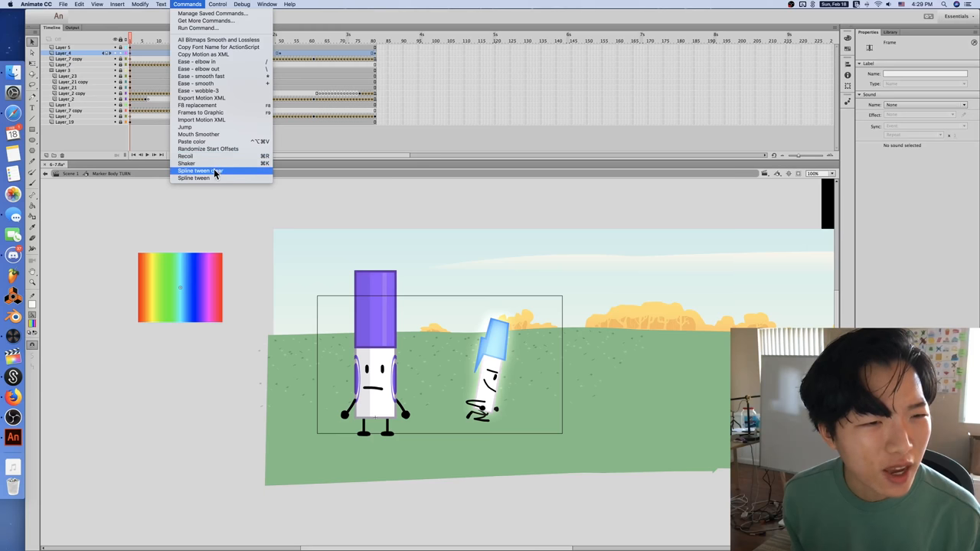
{"action": "left_click", "coordinate": [200, 170]}
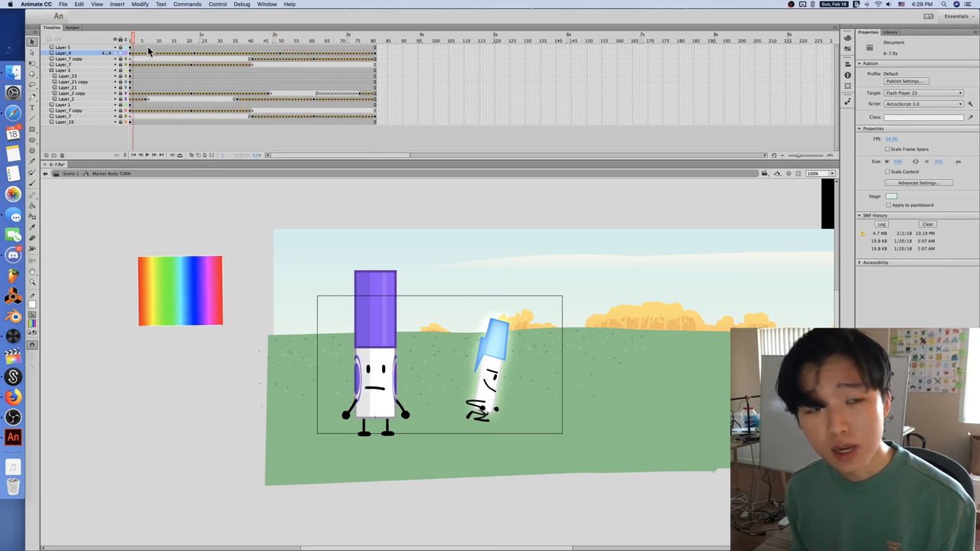
{"action": "left_click", "coordinate": [264, 40]}
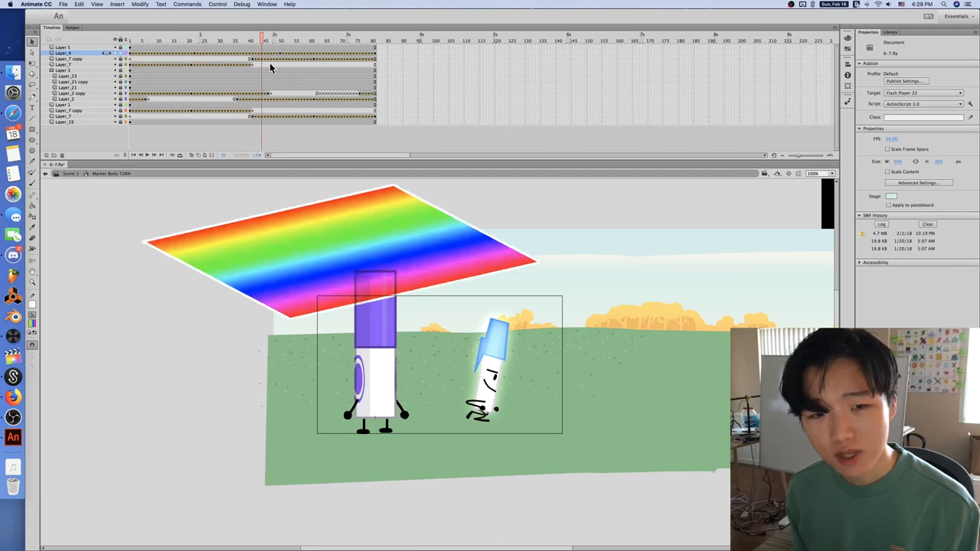
{"action": "left_click", "coordinate": [327, 40]}
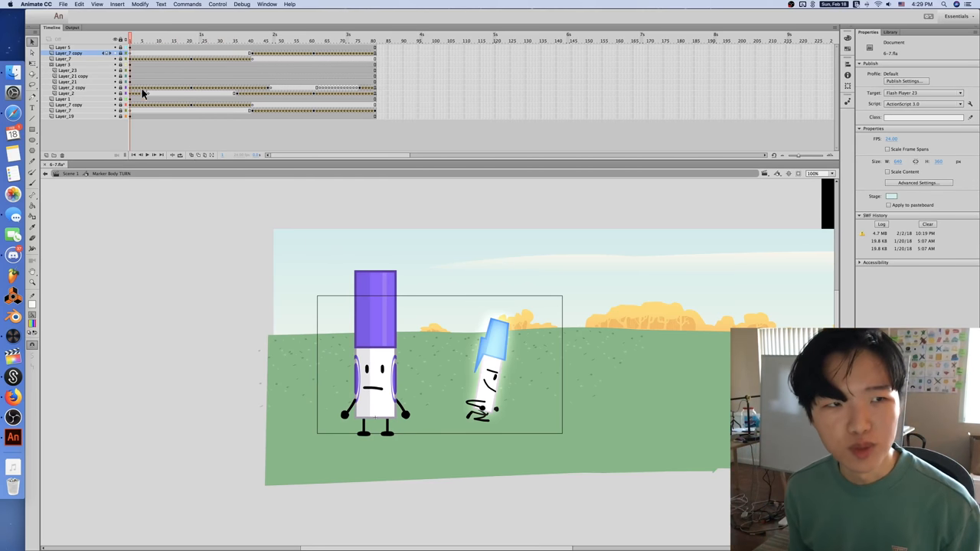
{"action": "left_click", "coordinate": [263, 37]}
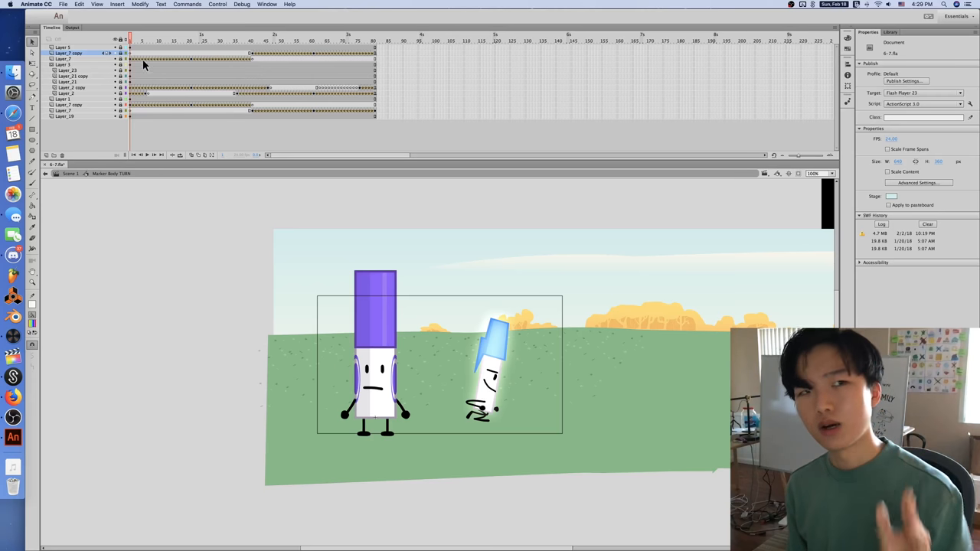
{"action": "left_click", "coordinate": [190, 40]}
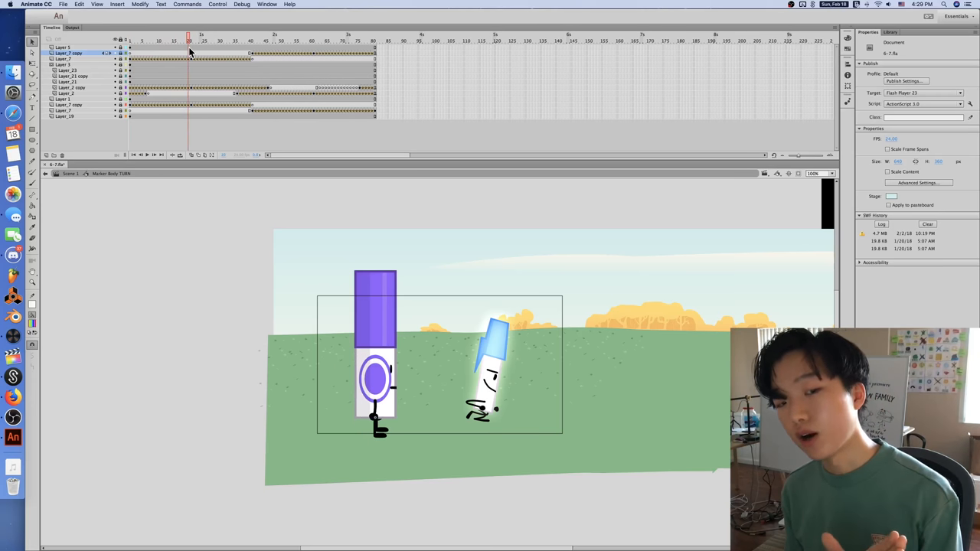
{"action": "left_click", "coordinate": [155, 39]}
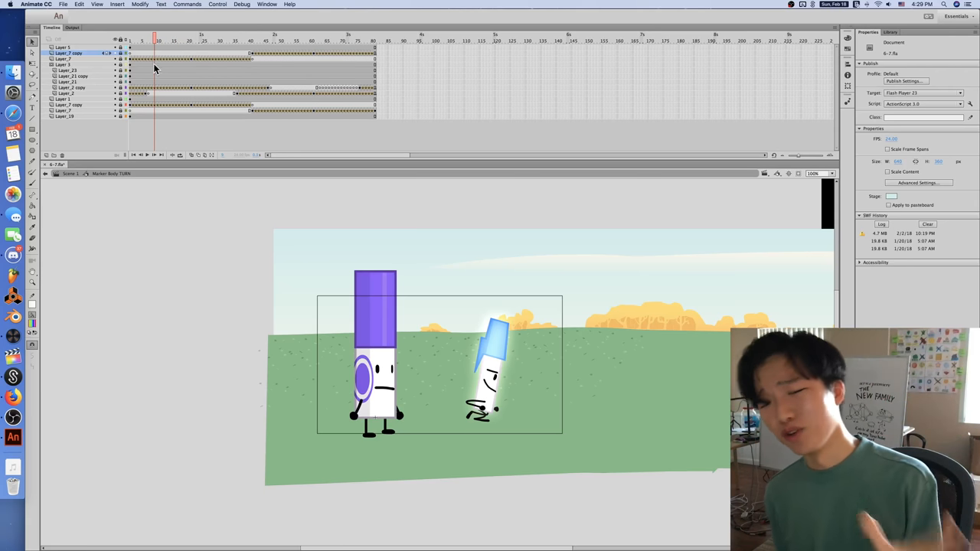
{"action": "left_click", "coordinate": [167, 39]}
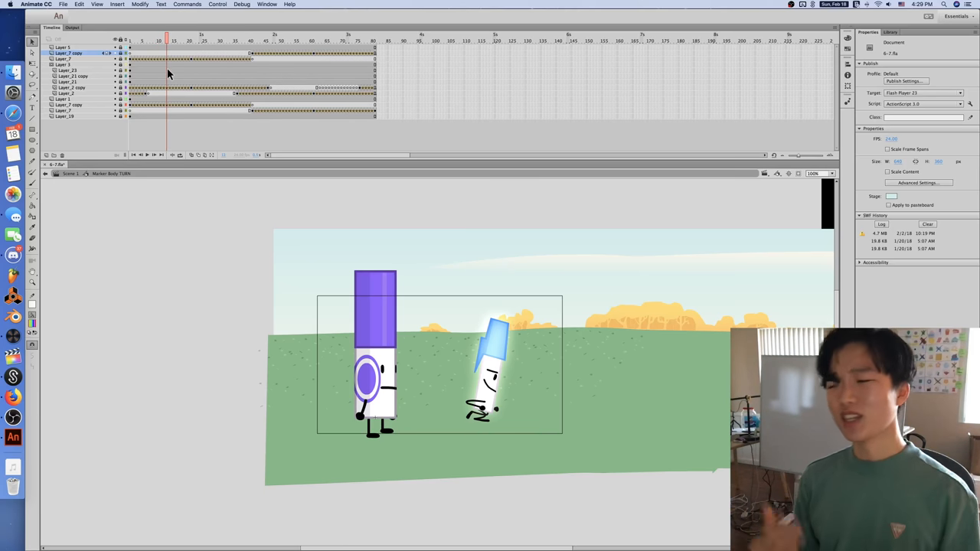
{"action": "mouse_move", "coordinate": [175, 40]}
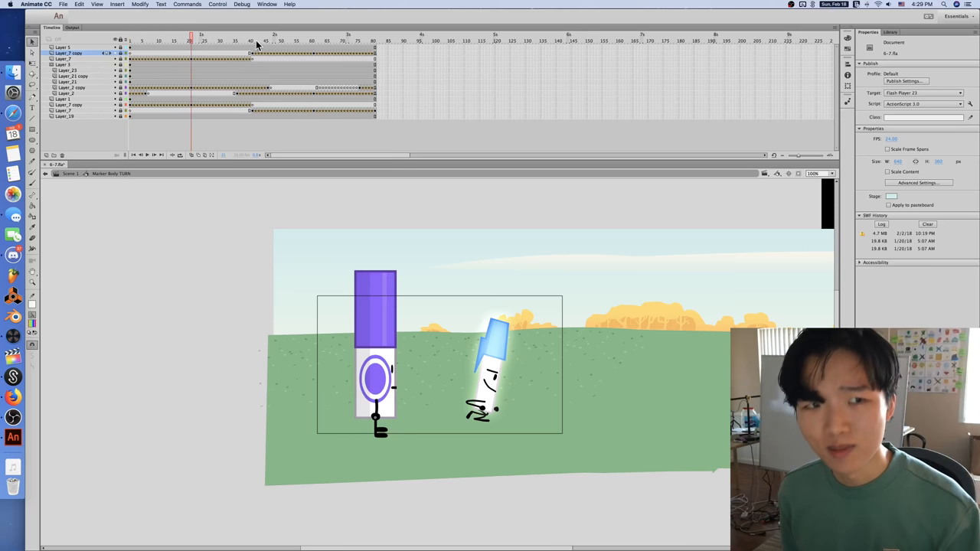
{"action": "left_click", "coordinate": [254, 40]}
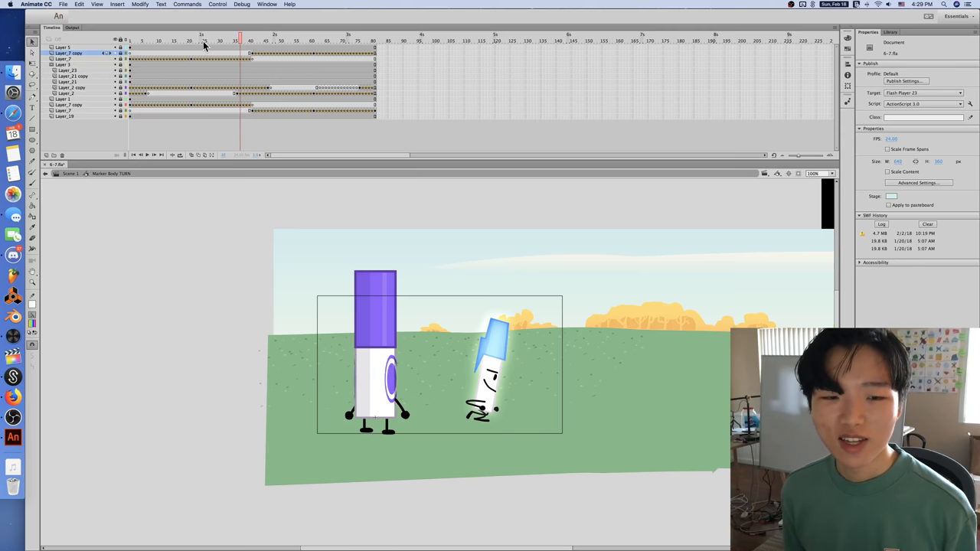
{"action": "left_click", "coordinate": [172, 40]}
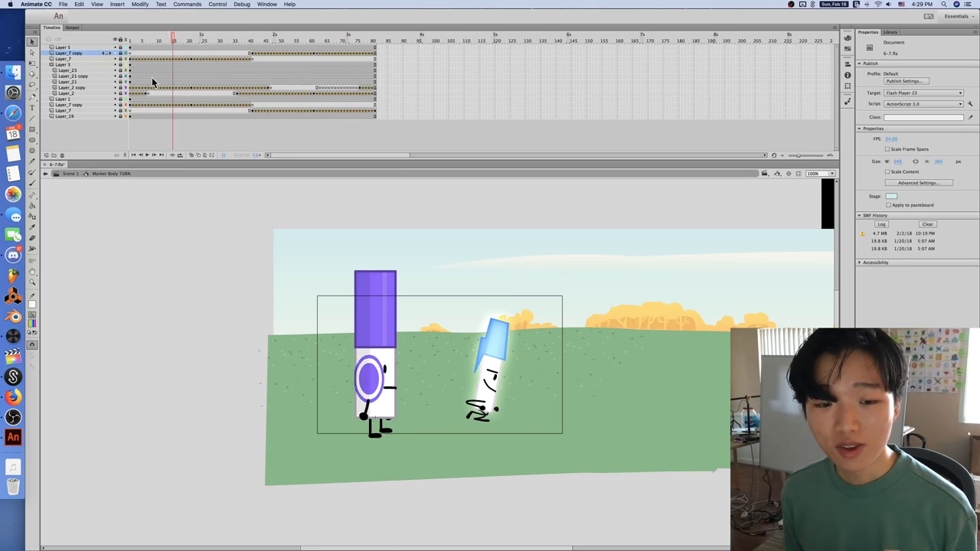
{"action": "left_click", "coordinate": [242, 40]}
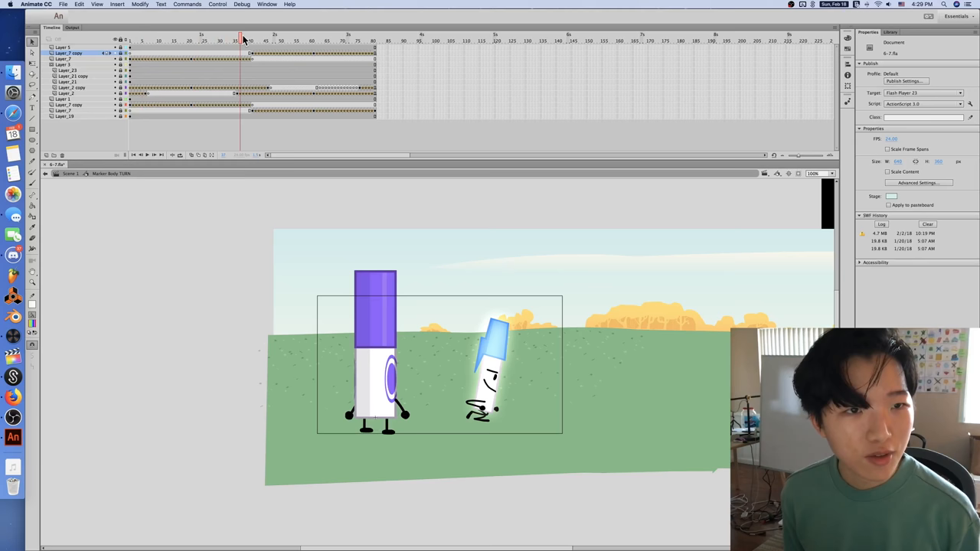
Step into the nested leg symbol, select the leg drawing and return to the first frame of the walk.
{"action": "left_click", "coordinate": [192, 40]}
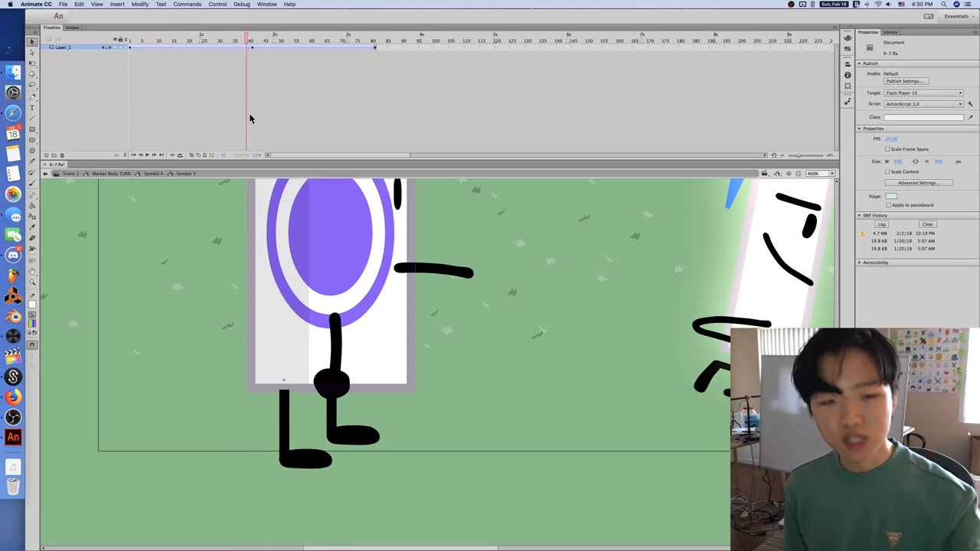
{"action": "left_click", "coordinate": [153, 40]}
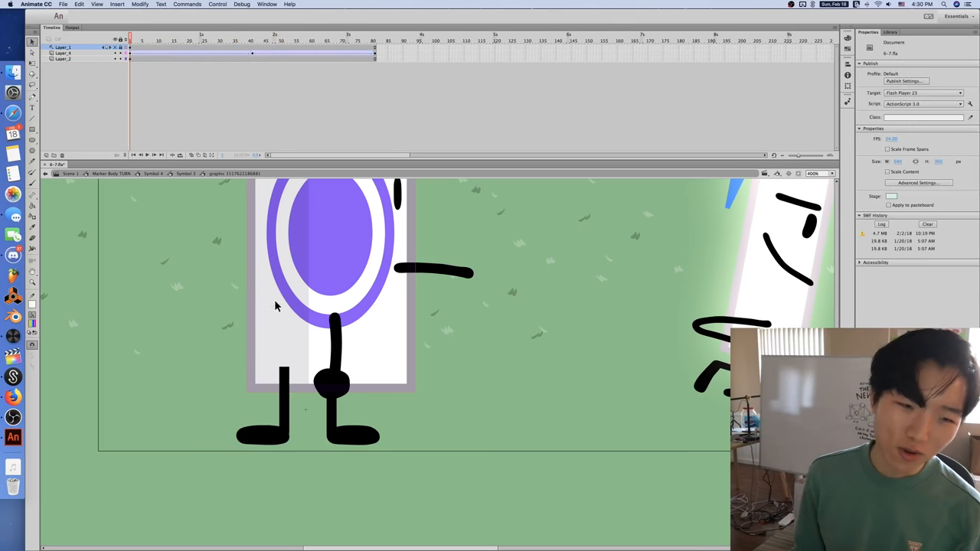
{"action": "left_click", "coordinate": [349, 39]}
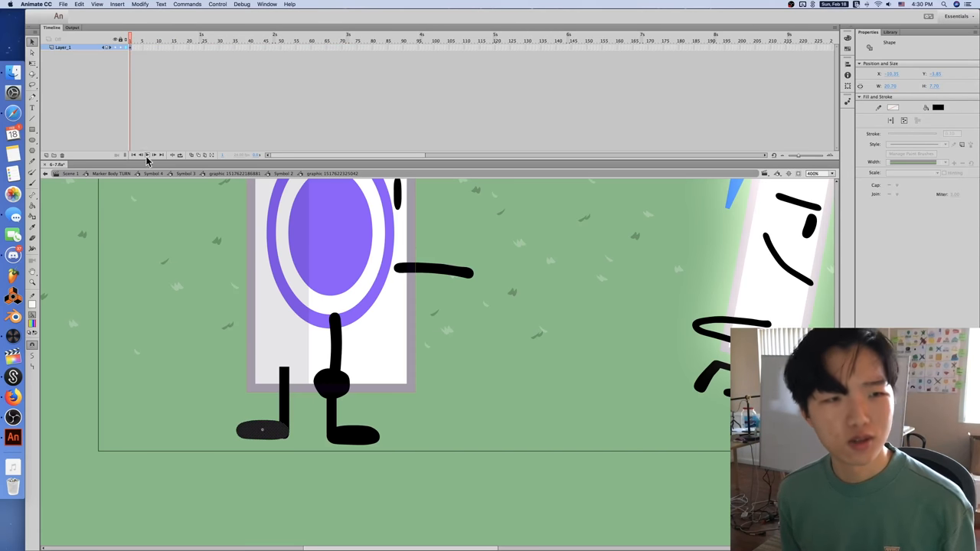
{"action": "mouse_move", "coordinate": [386, 225]}
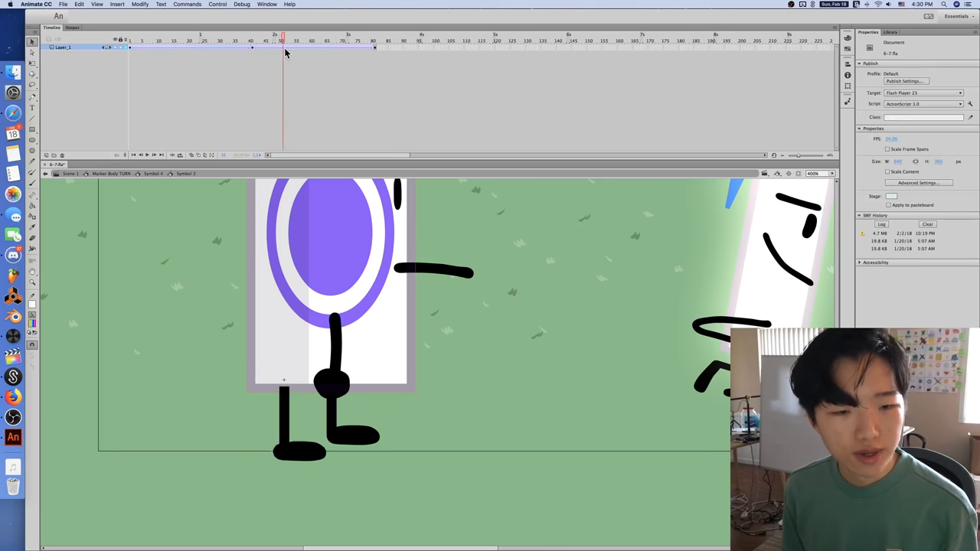
{"action": "left_click", "coordinate": [131, 40]}
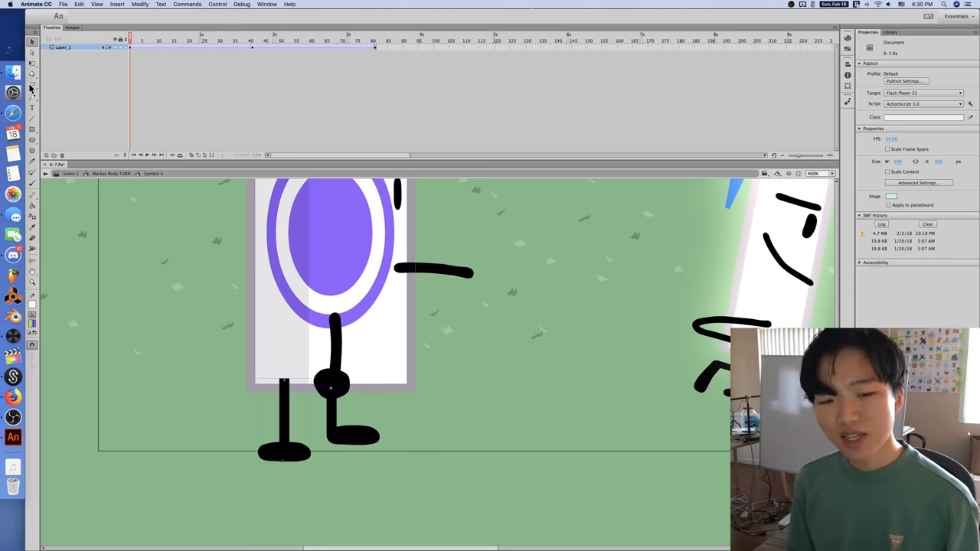
{"action": "mouse_move", "coordinate": [32, 86]}
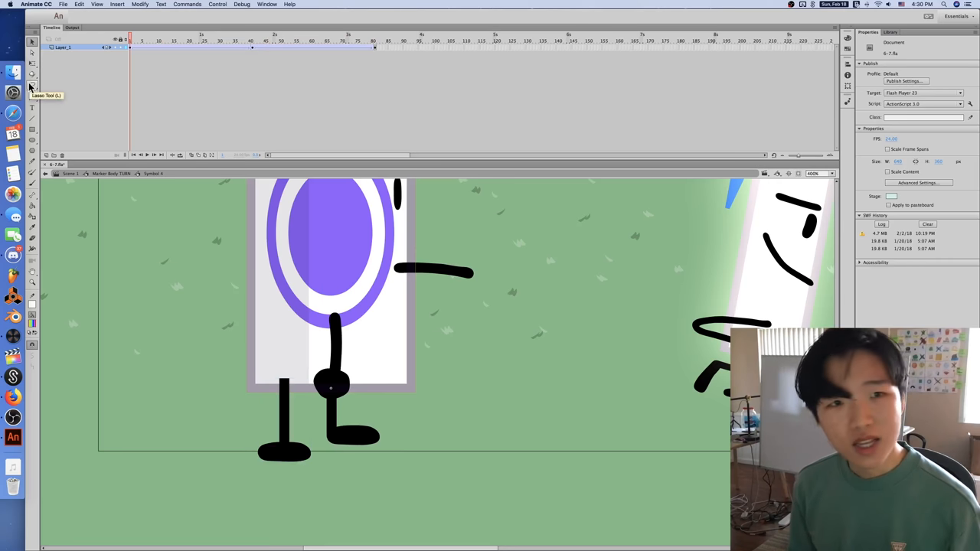
{"action": "left_click", "coordinate": [159, 40]}
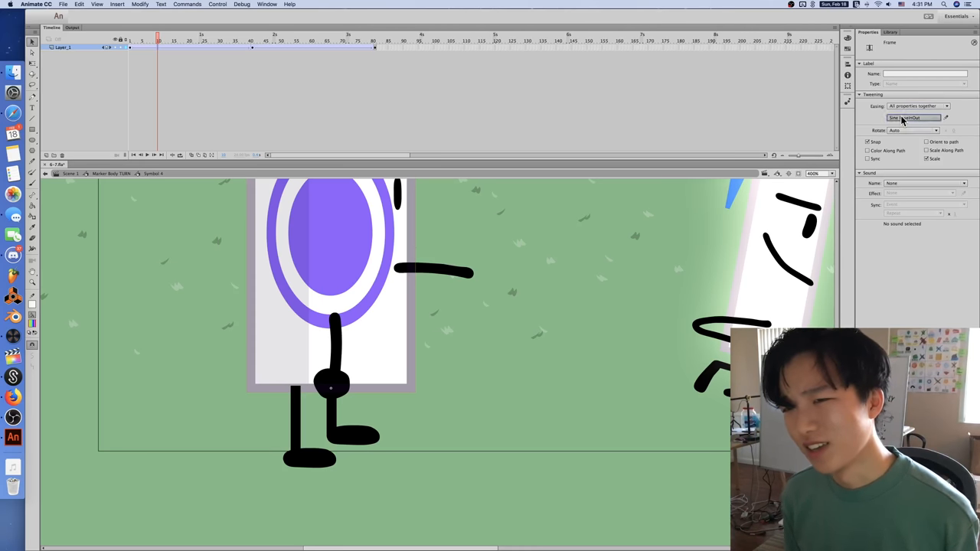
{"action": "left_click", "coordinate": [912, 116]}
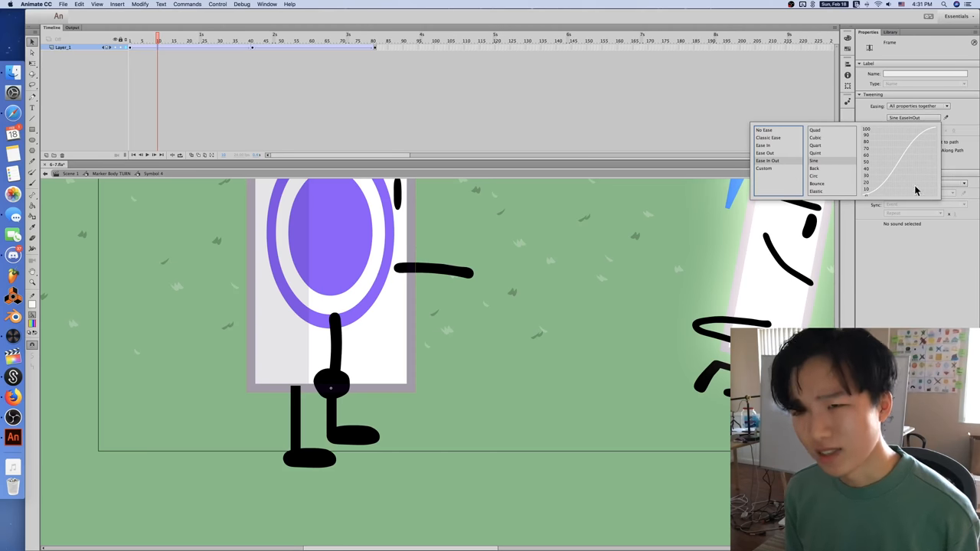
{"action": "mouse_move", "coordinate": [645, 234]}
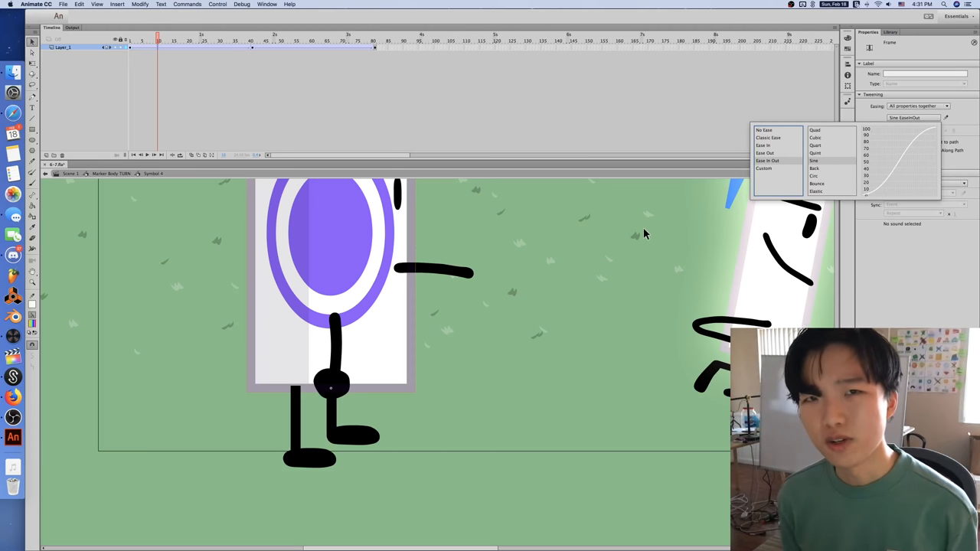
{"action": "mouse_move", "coordinate": [676, 237]}
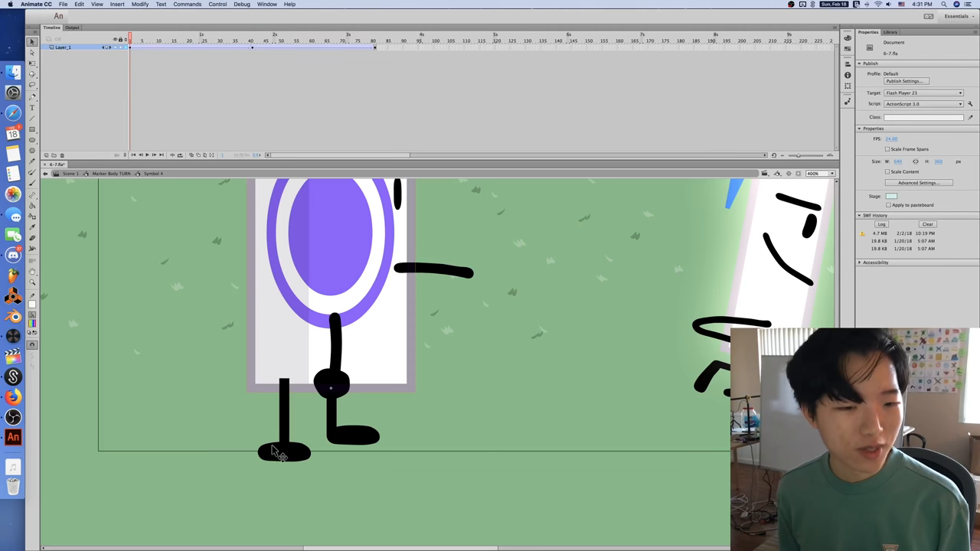
Enter the Marker Body TURN symbol and scrub between early turn frames and the front-facing first frame.
{"action": "left_click", "coordinate": [259, 40]}
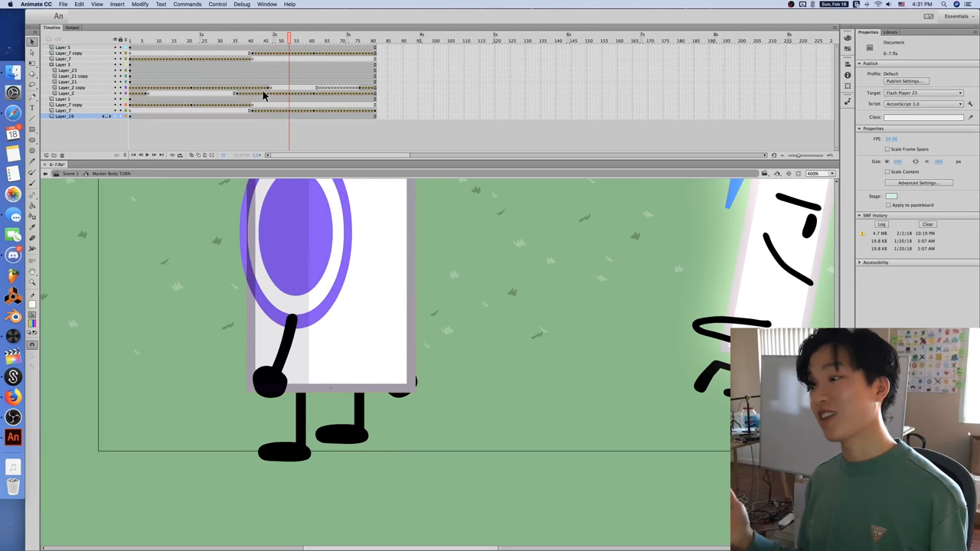
{"action": "left_click", "coordinate": [171, 40]}
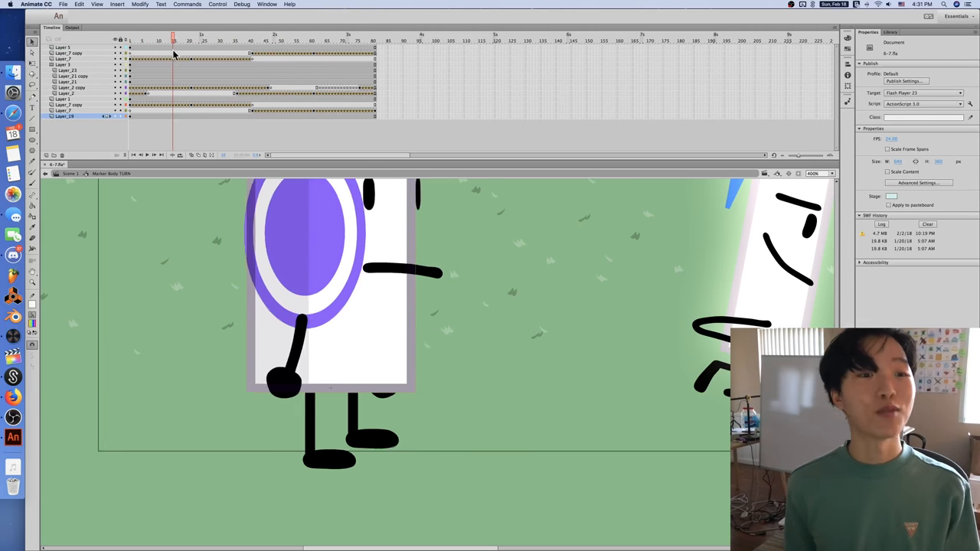
{"action": "left_click", "coordinate": [251, 40]}
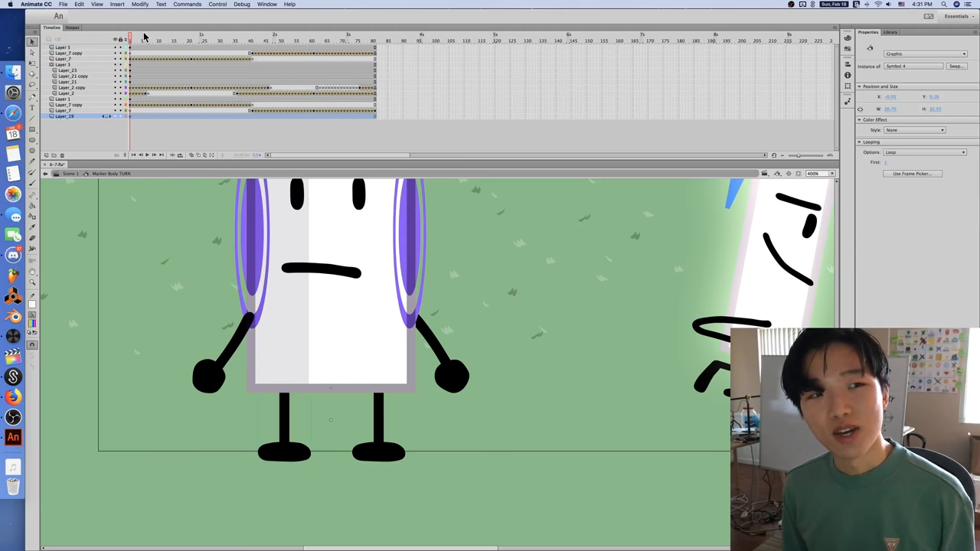
{"action": "left_click", "coordinate": [304, 40]}
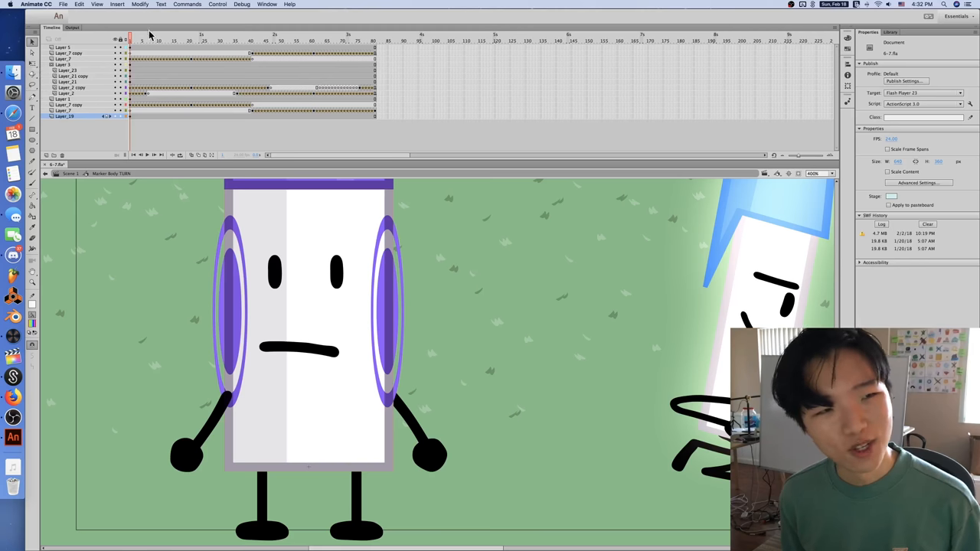
Select the body graphic on its layer and preview mid-turn side views before resting on the start of the turn.
{"action": "left_click", "coordinate": [248, 237]}
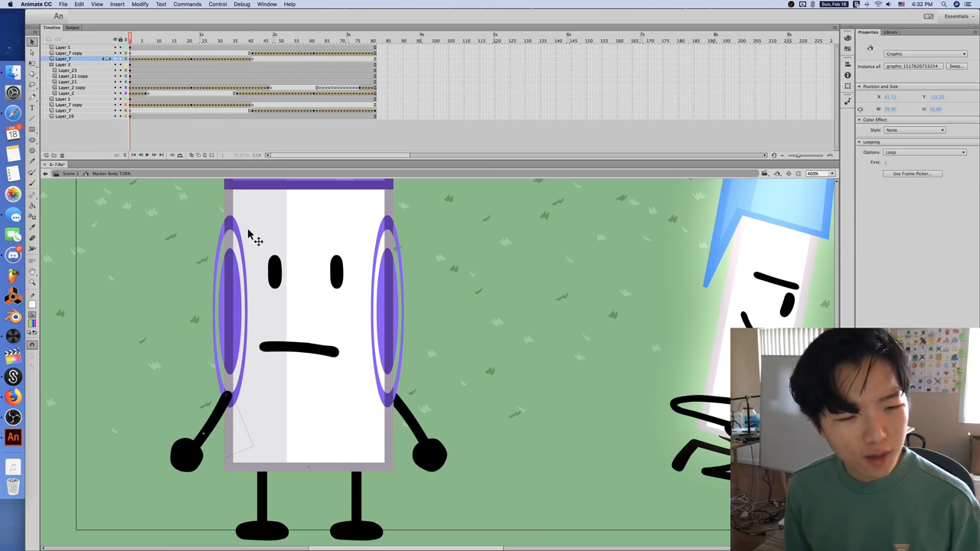
{"action": "left_click", "coordinate": [207, 40]}
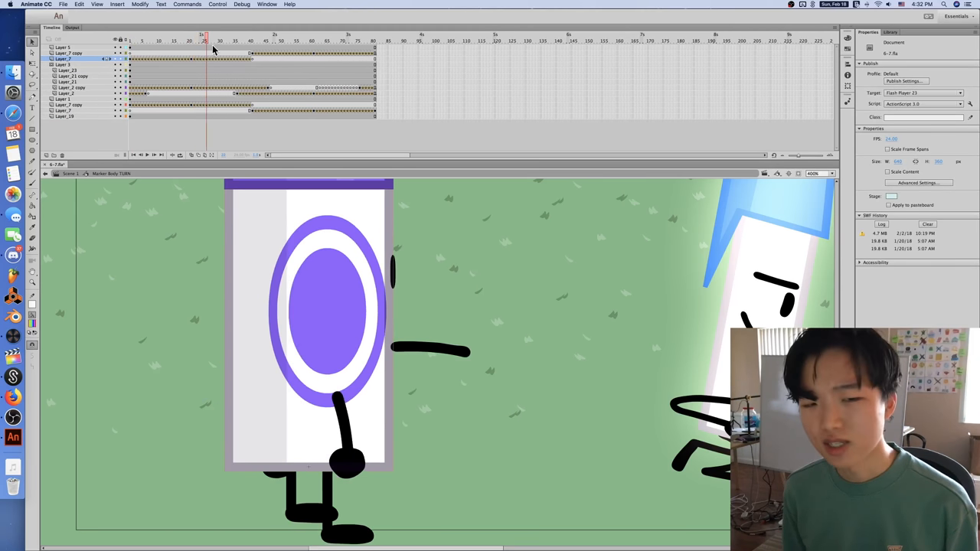
{"action": "left_click", "coordinate": [180, 40]}
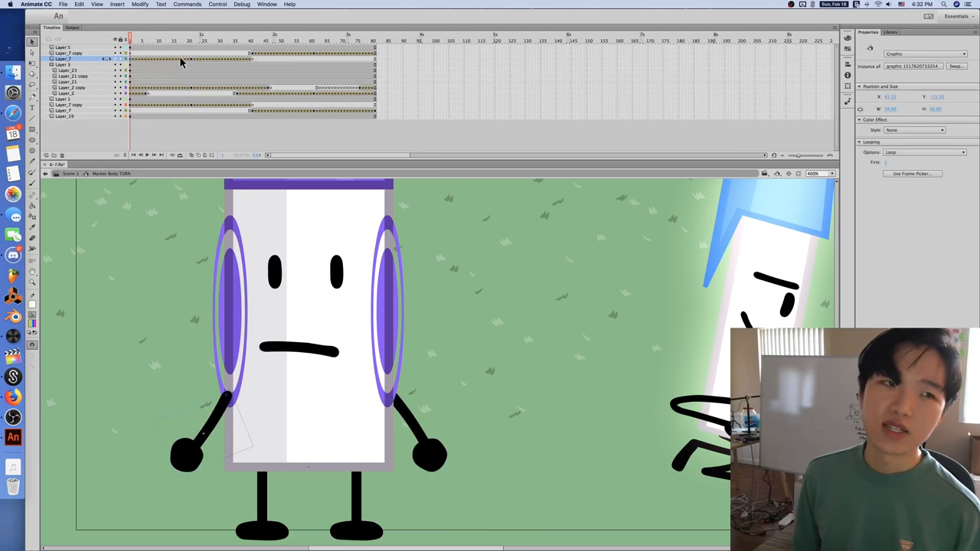
{"action": "mouse_move", "coordinate": [193, 62]}
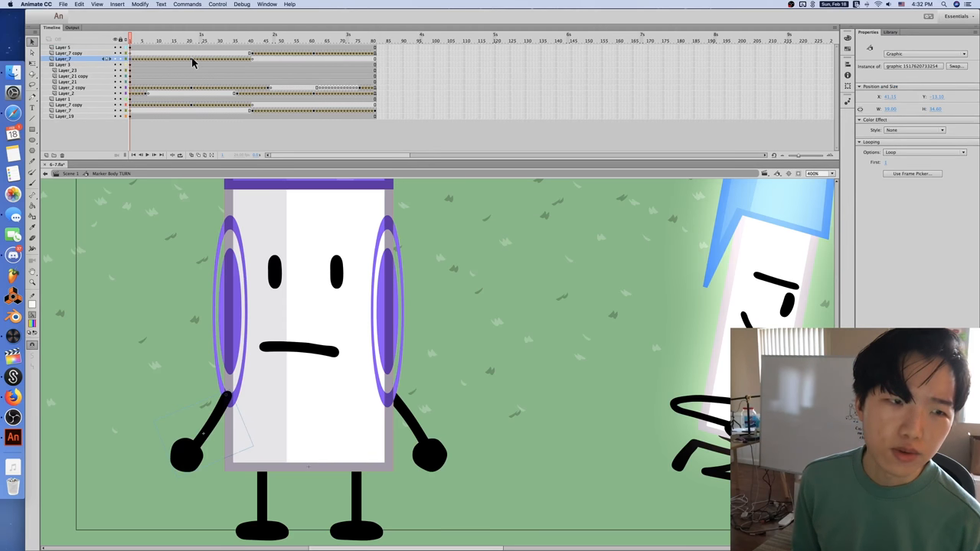
{"action": "left_click", "coordinate": [167, 40]}
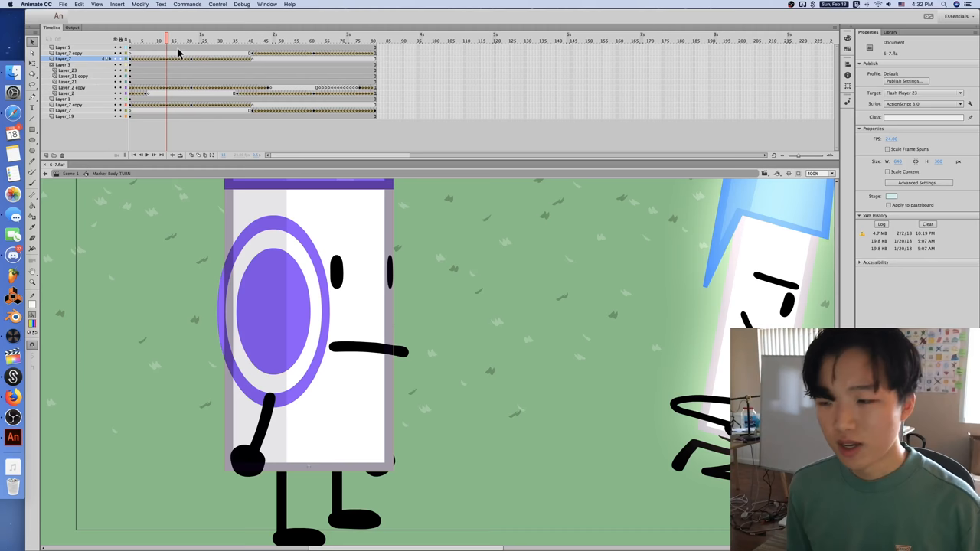
{"action": "left_click", "coordinate": [160, 40]}
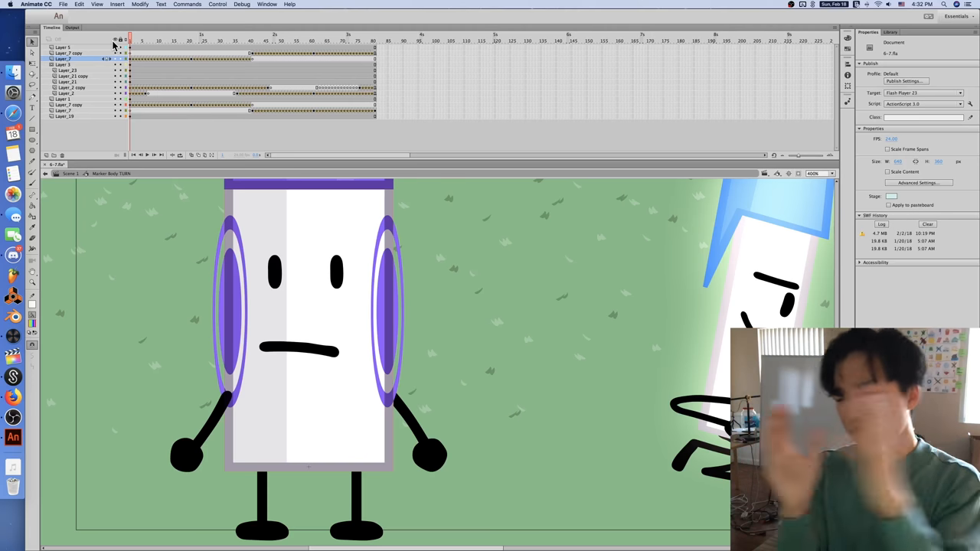
{"action": "mouse_move", "coordinate": [177, 248]}
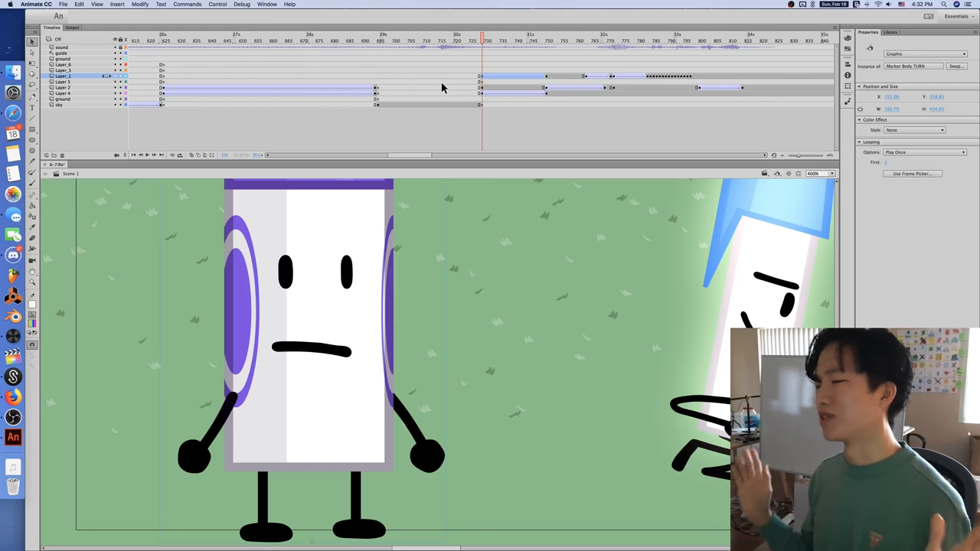
{"action": "mouse_move", "coordinate": [475, 350]}
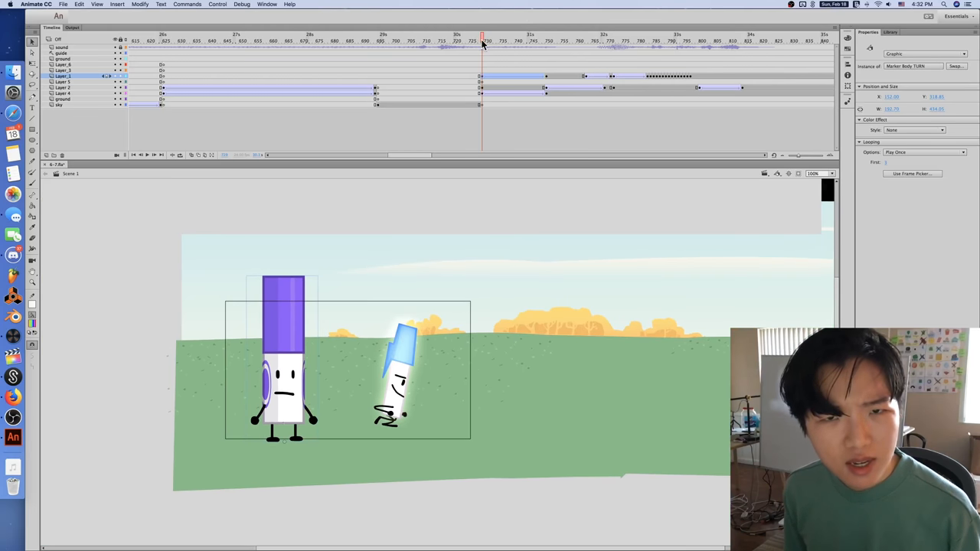
Scrub the main scene forward past the cheering pencil to the shot with the bell.
{"action": "left_click", "coordinate": [518, 38]}
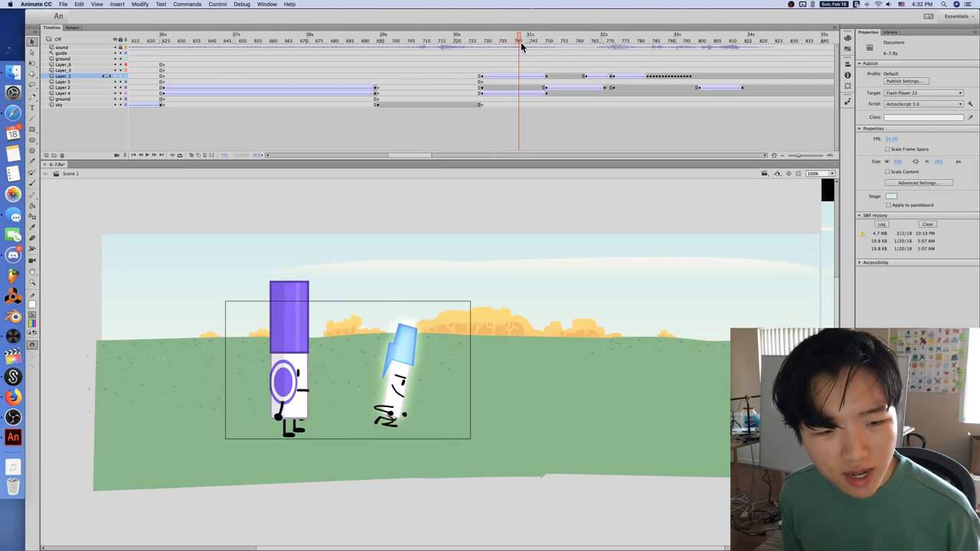
{"action": "left_click", "coordinate": [504, 37]}
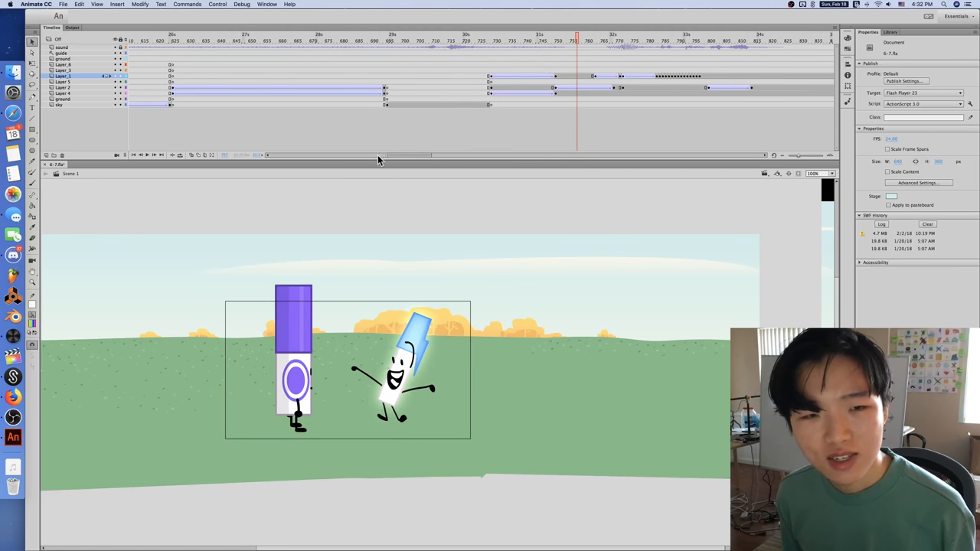
{"action": "scroll", "scroll_direction": "left", "scroll_amount": 3}
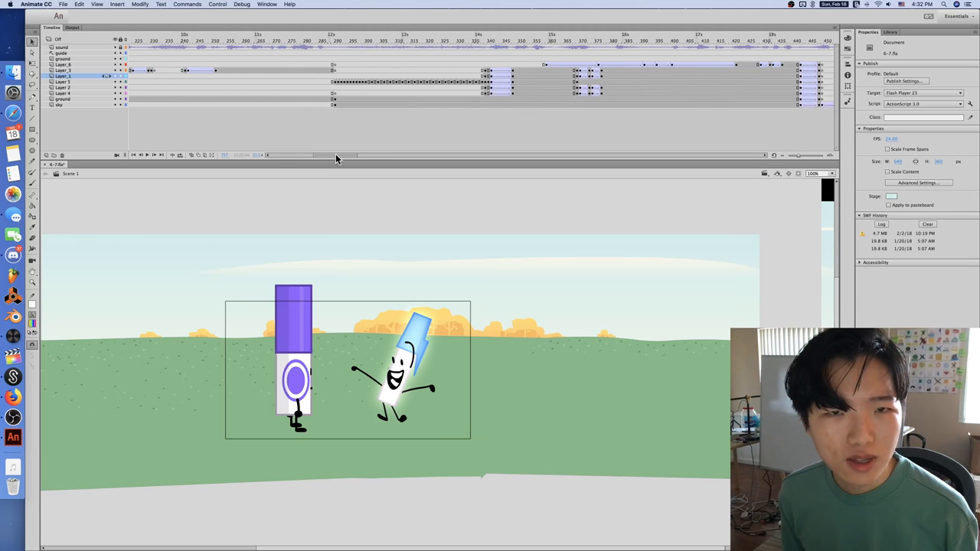
{"action": "left_click", "coordinate": [502, 40]}
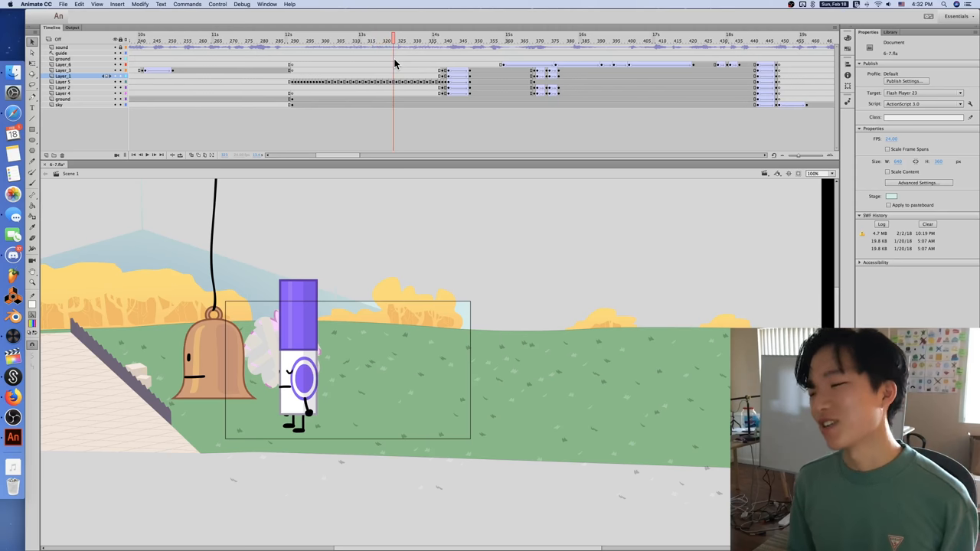
Step through the jump cycle frames from its start to a later frame.
{"action": "left_click", "coordinate": [291, 39]}
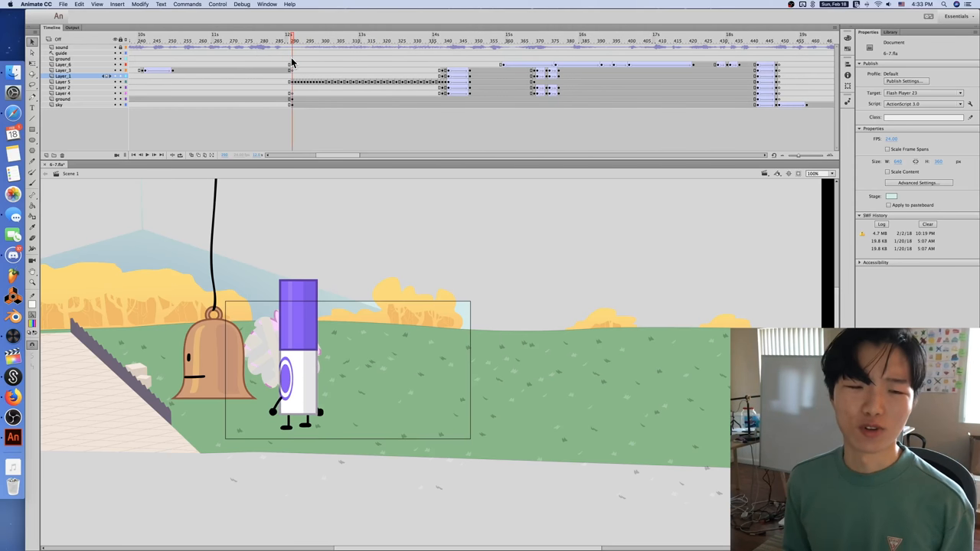
{"action": "left_click", "coordinate": [309, 37]}
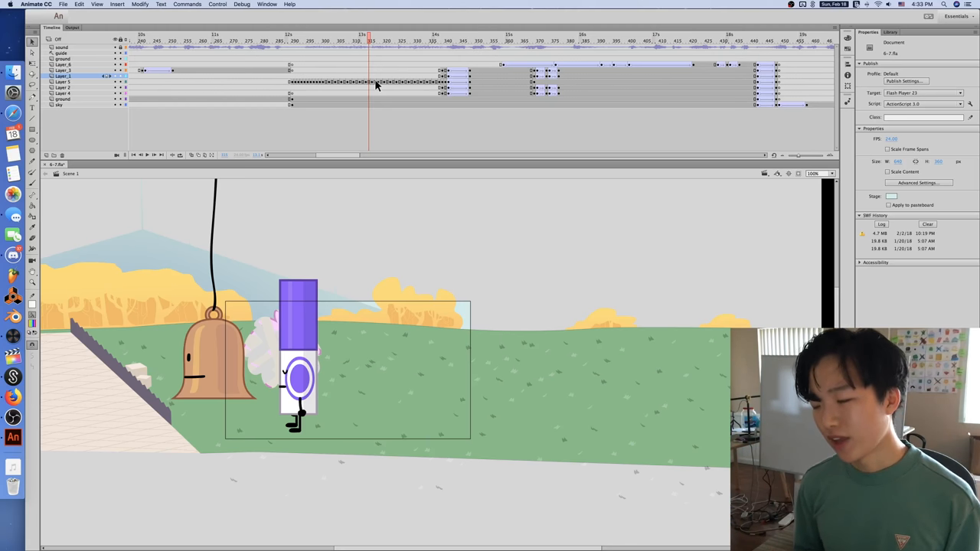
{"action": "mouse_move", "coordinate": [404, 58]}
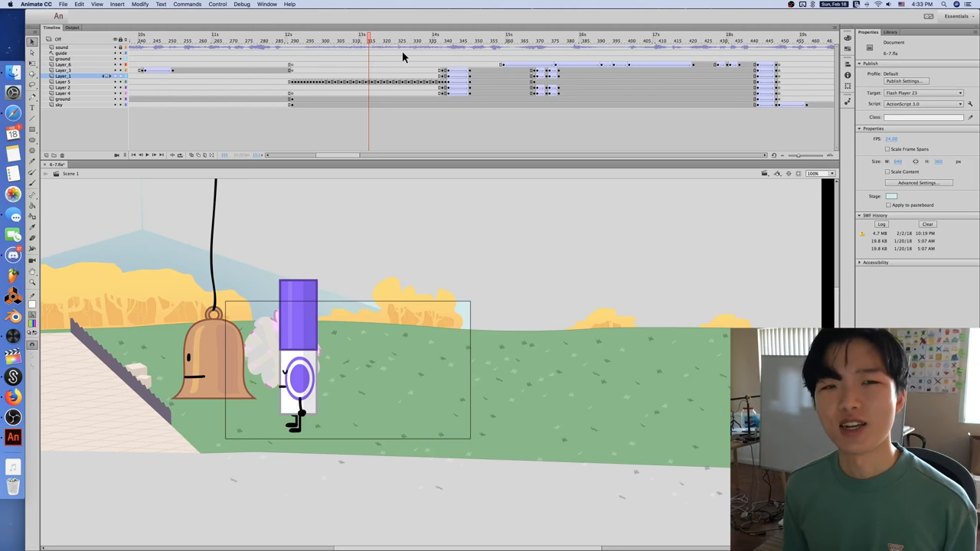
{"action": "left_click", "coordinate": [475, 40]}
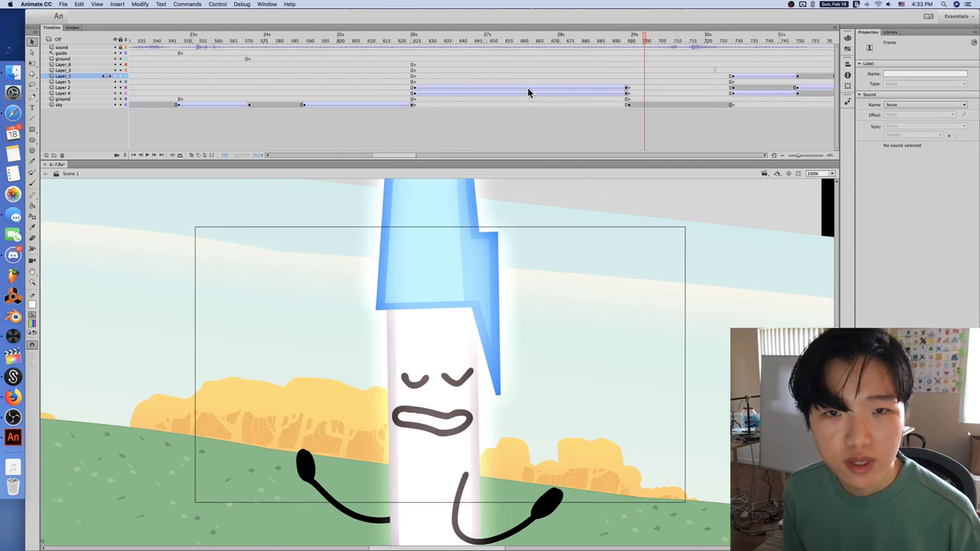
Scrub to the bell, marker and cloud shot and enter the circling shot's nested animation.
{"action": "left_click", "coordinate": [441, 39]}
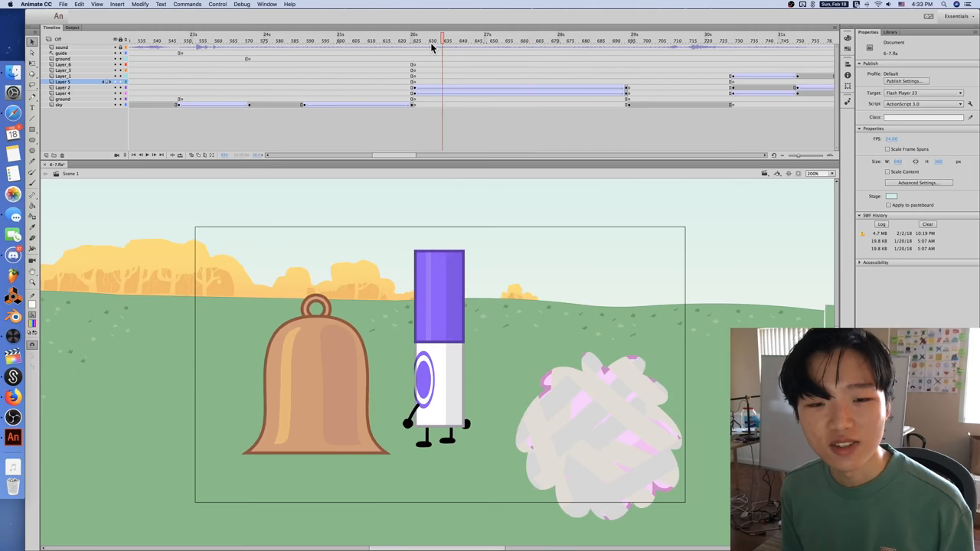
{"action": "left_click", "coordinate": [539, 37]}
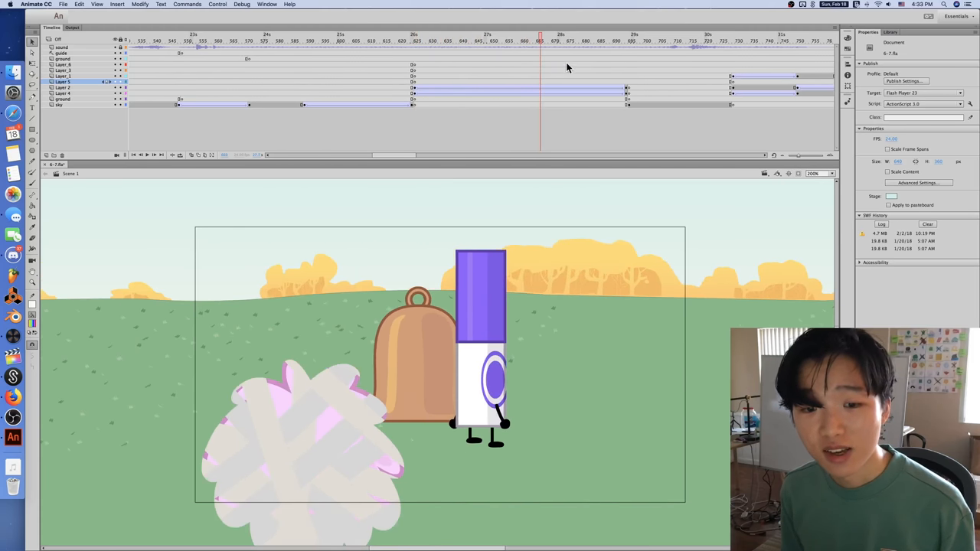
{"action": "left_click", "coordinate": [413, 37]}
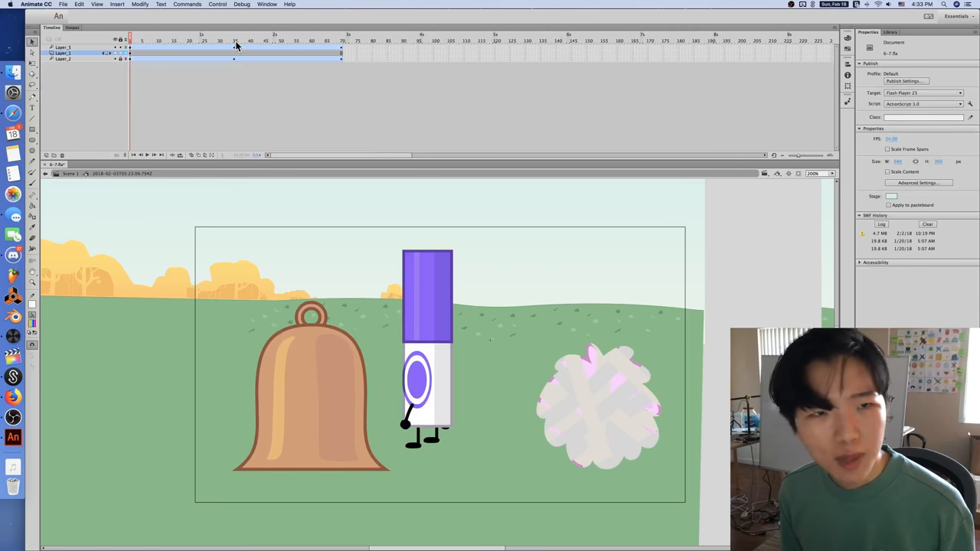
{"action": "left_click", "coordinate": [161, 39]}
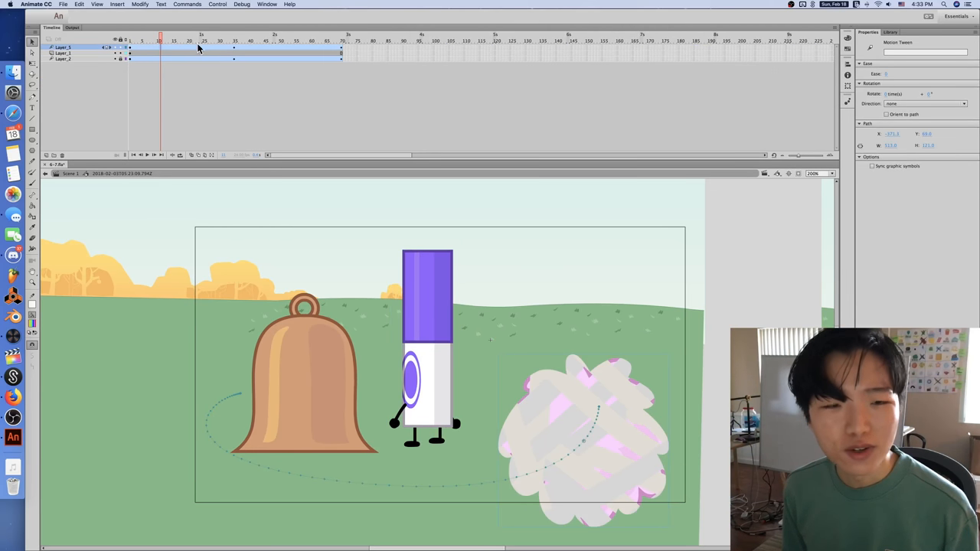
{"action": "left_click", "coordinate": [342, 39]}
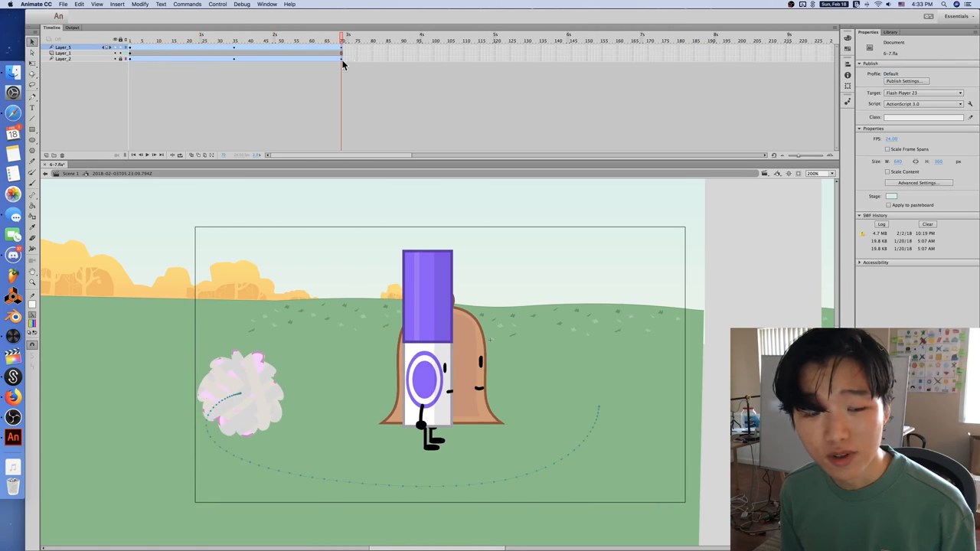
{"action": "left_click", "coordinate": [290, 40]}
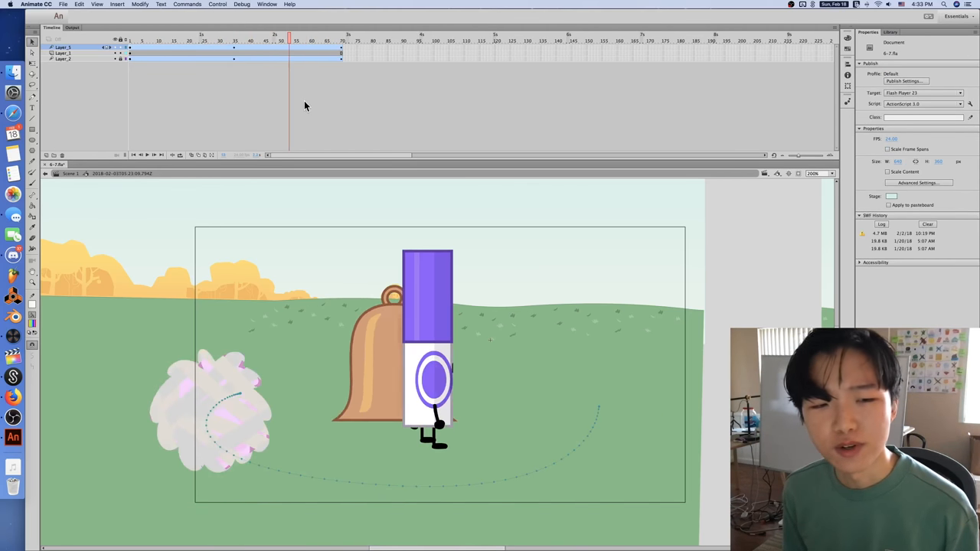
{"action": "left_click", "coordinate": [193, 37]}
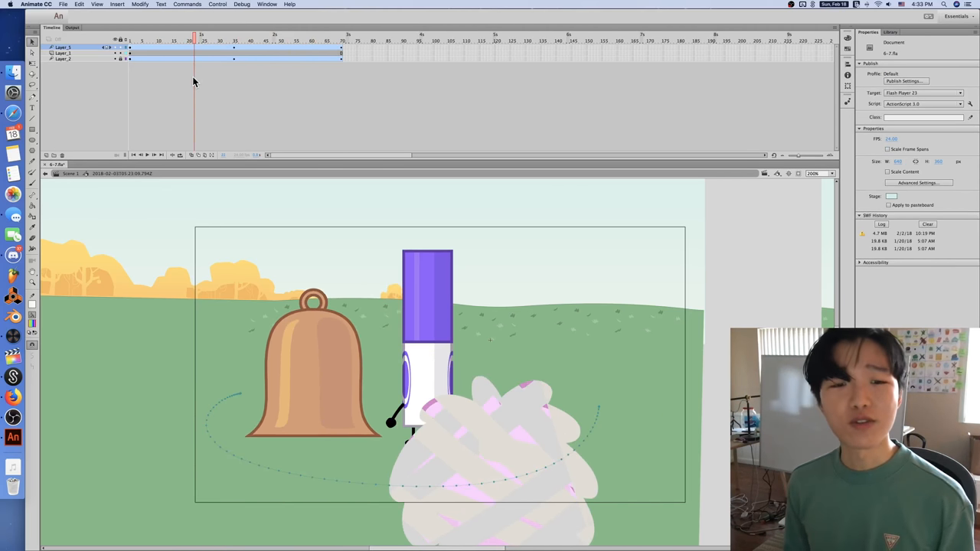
{"action": "left_click", "coordinate": [220, 36]}
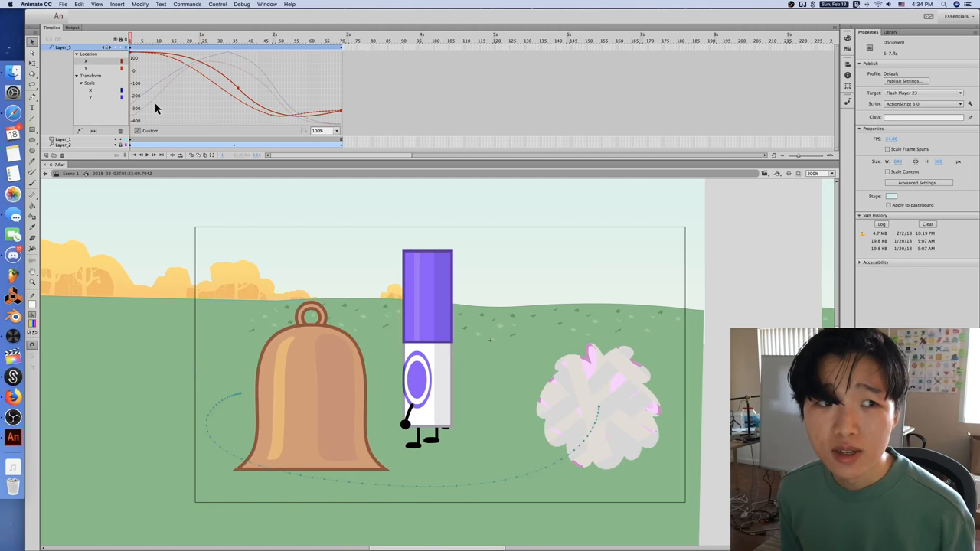
{"action": "mouse_move", "coordinate": [627, 441]}
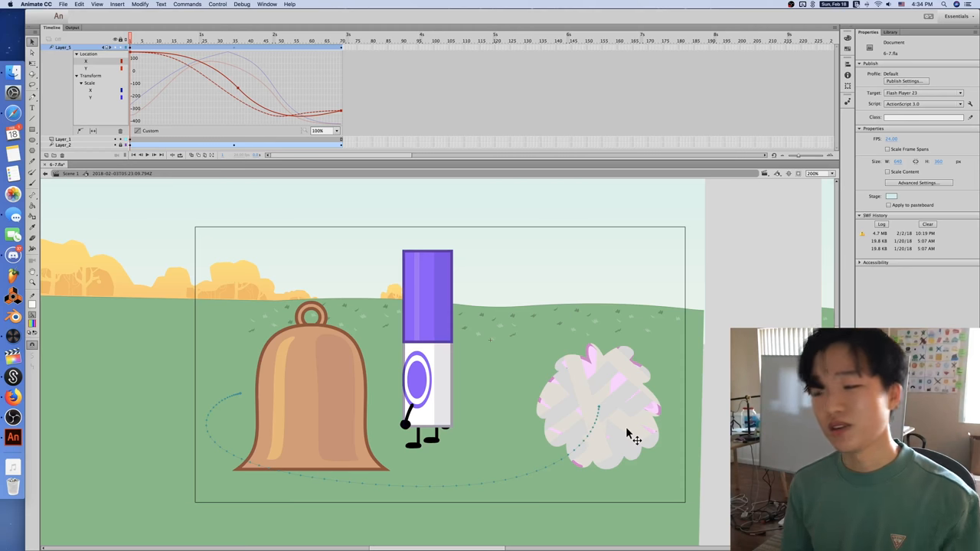
{"action": "mouse_move", "coordinate": [628, 432]}
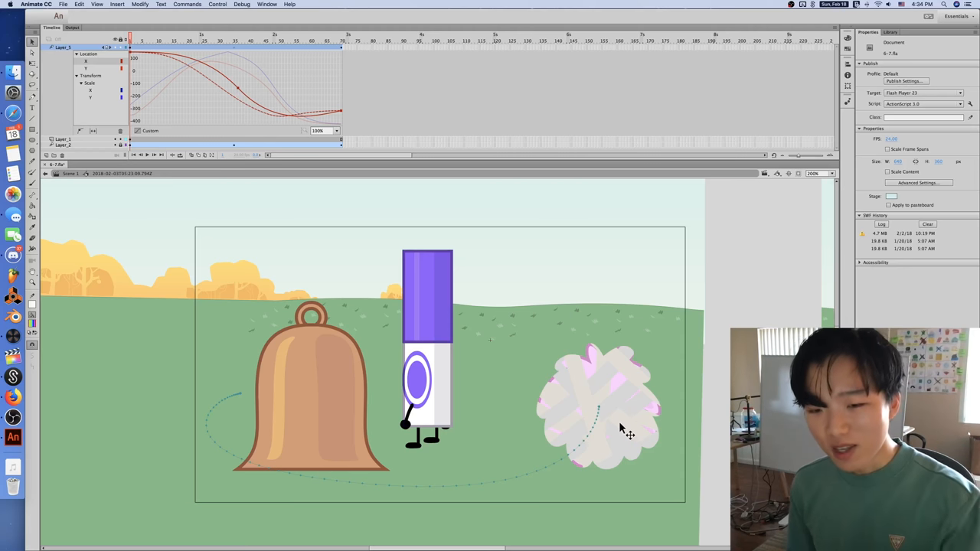
{"action": "mouse_move", "coordinate": [619, 401]}
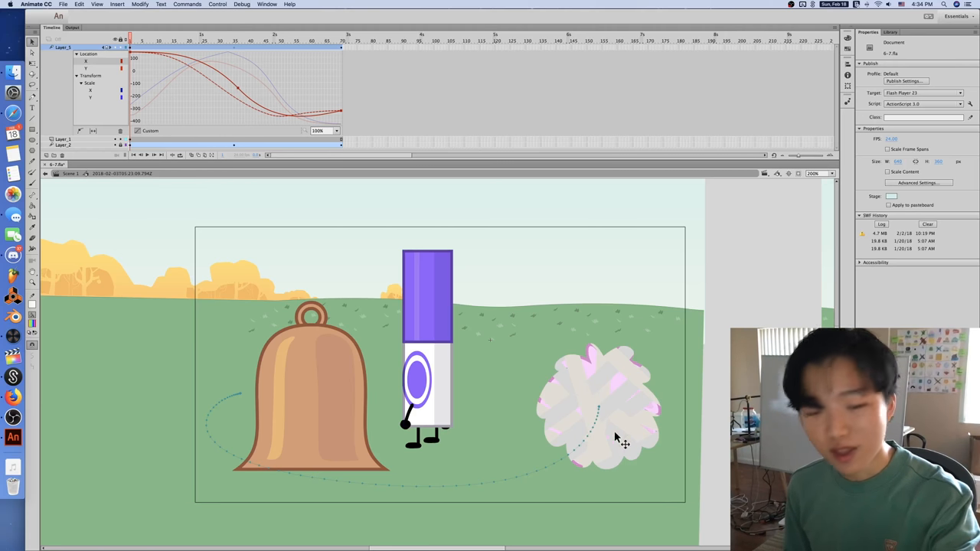
{"action": "mouse_move", "coordinate": [320, 27]}
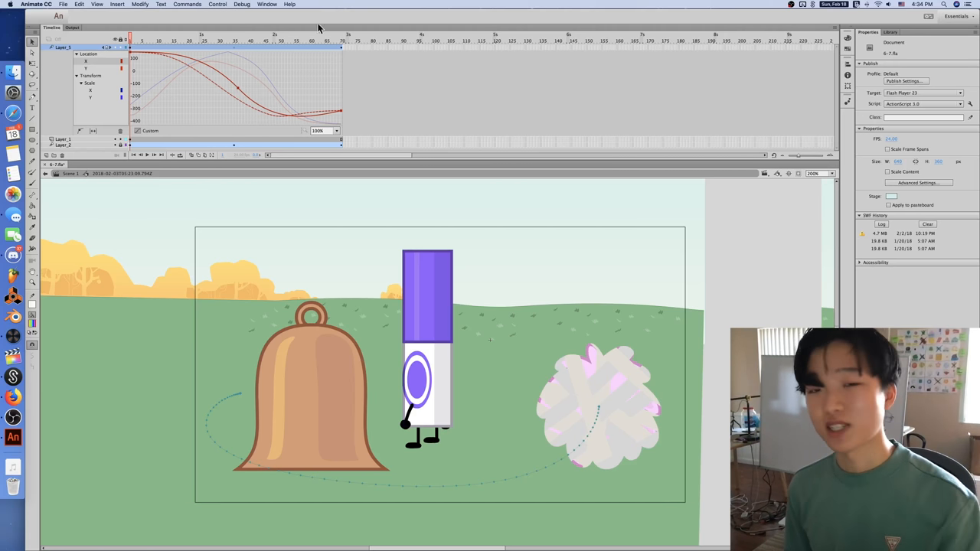
Preview the middle of the cloud's eased tween, then return to the main scene timeline.
{"action": "left_click", "coordinate": [235, 40]}
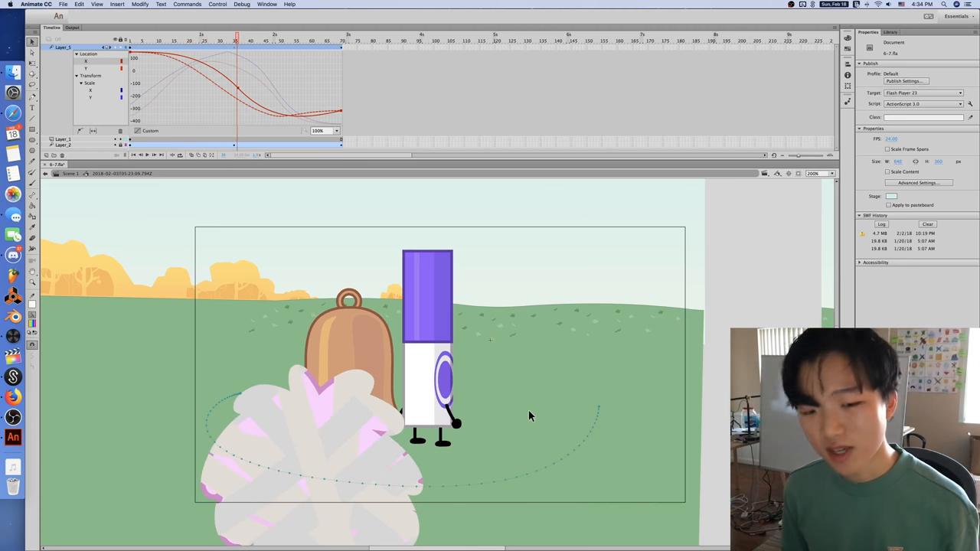
{"action": "mouse_move", "coordinate": [508, 484]}
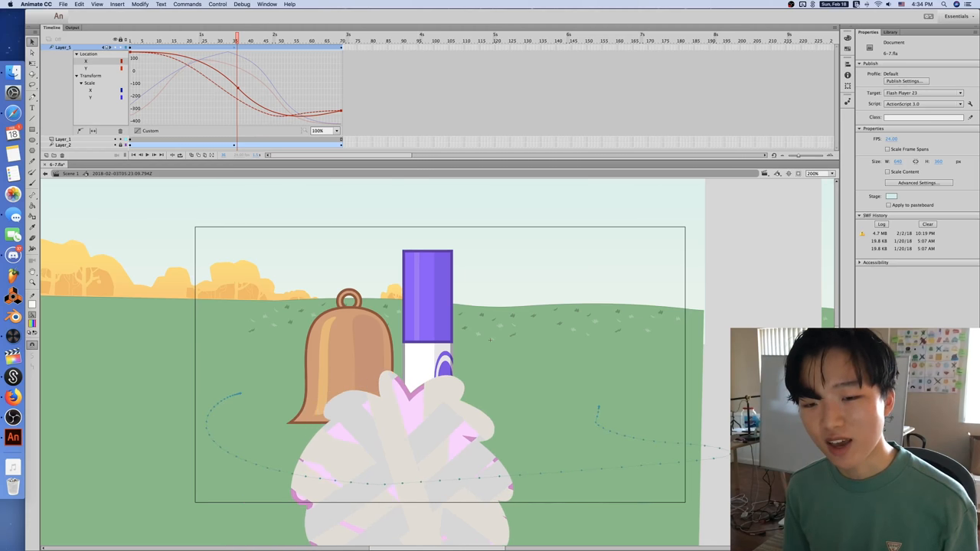
{"action": "left_click", "coordinate": [173, 40]}
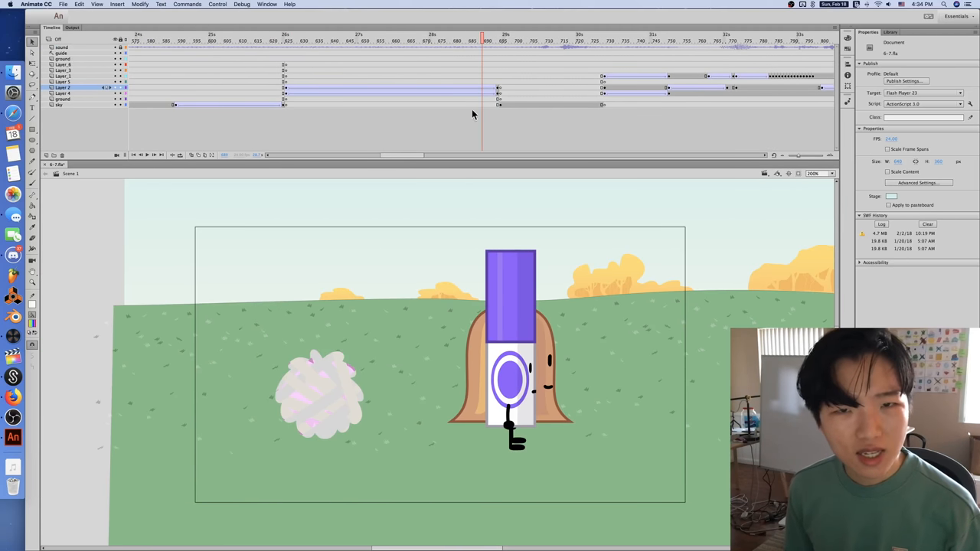
Scrub between the lightning-headed close-up and the circling shot, scrolling the timeline toward the group shot.
{"action": "left_click", "coordinate": [502, 40]}
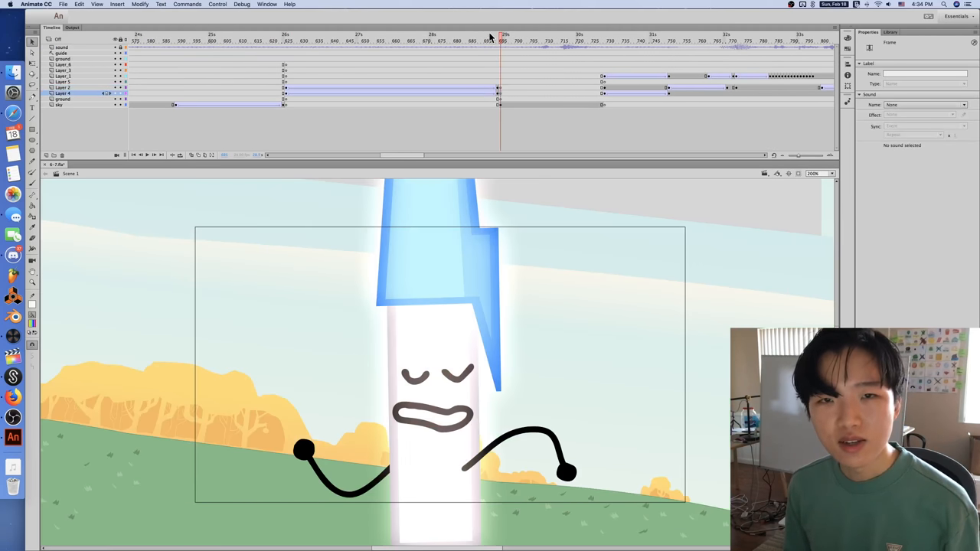
{"action": "left_click", "coordinate": [366, 40]}
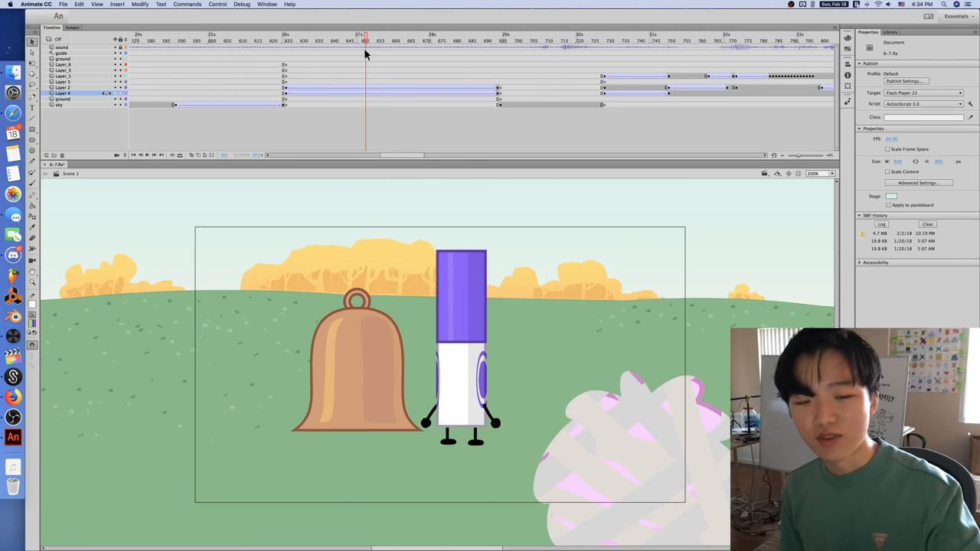
{"action": "mouse_move", "coordinate": [616, 317]}
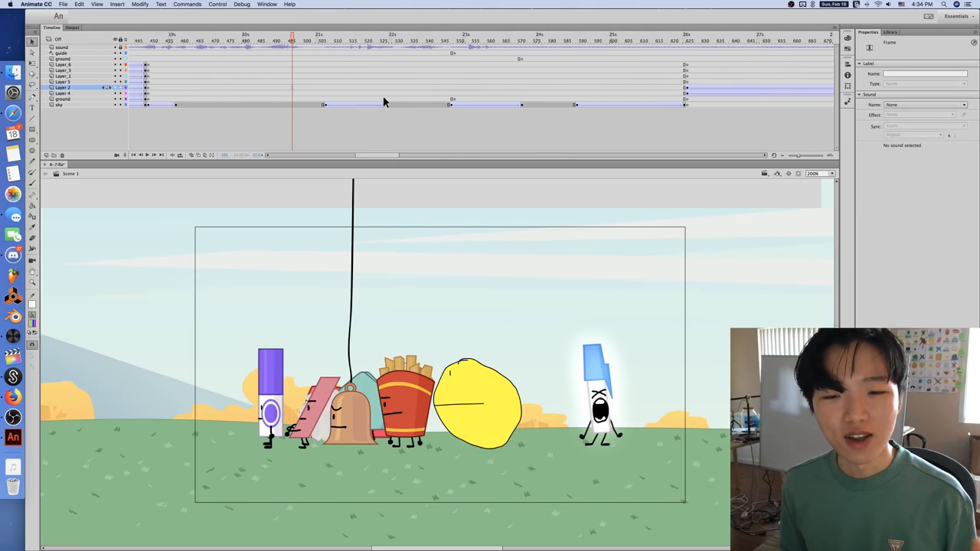
{"action": "scroll", "scroll_direction": "left", "scroll_amount": 3}
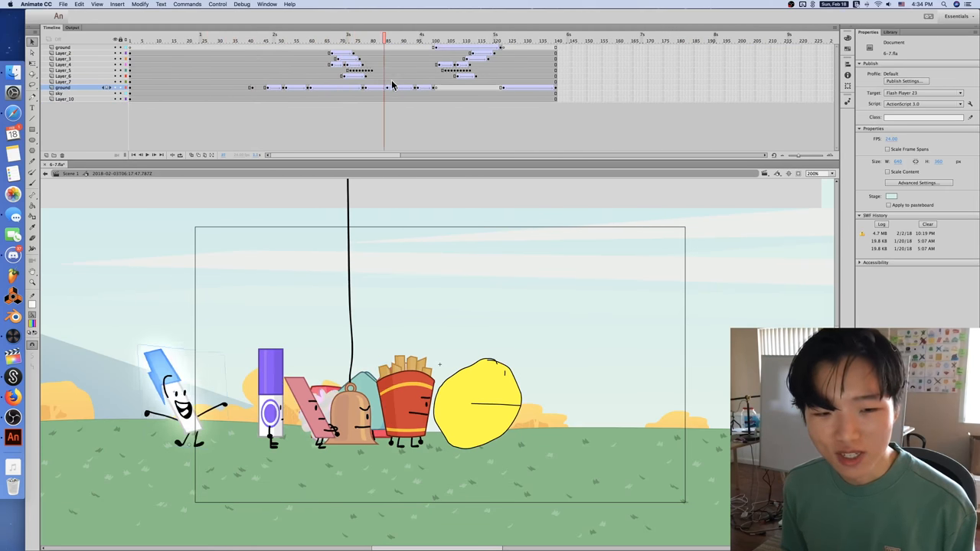
Step through the group shot to preview the pen running at left, landing beside the bell and crouching by the fries.
{"action": "left_click", "coordinate": [353, 40]}
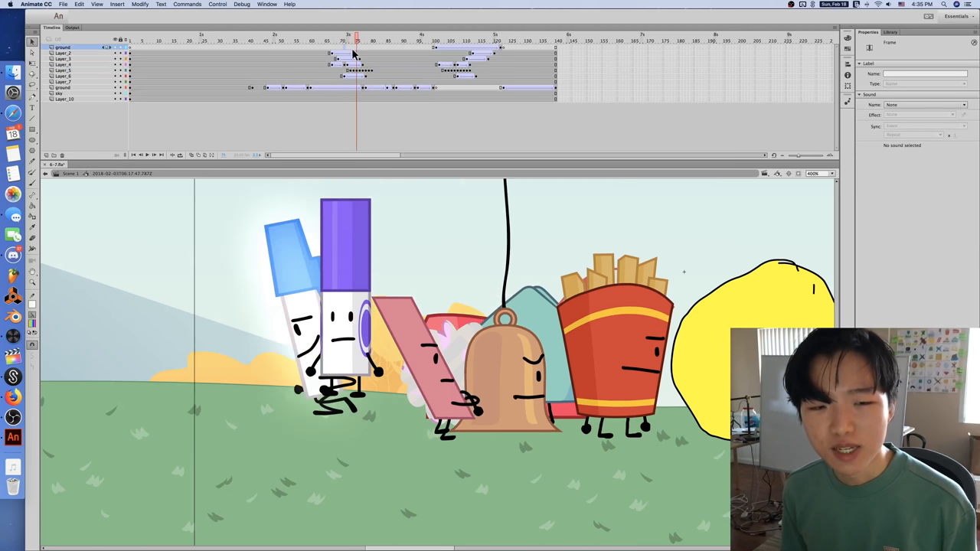
{"action": "left_click", "coordinate": [375, 38]}
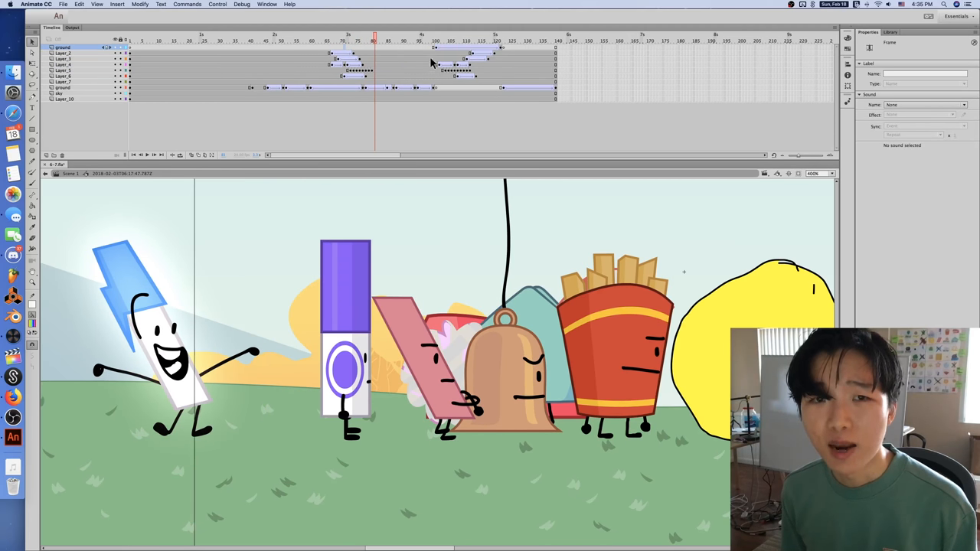
{"action": "left_click", "coordinate": [451, 40]}
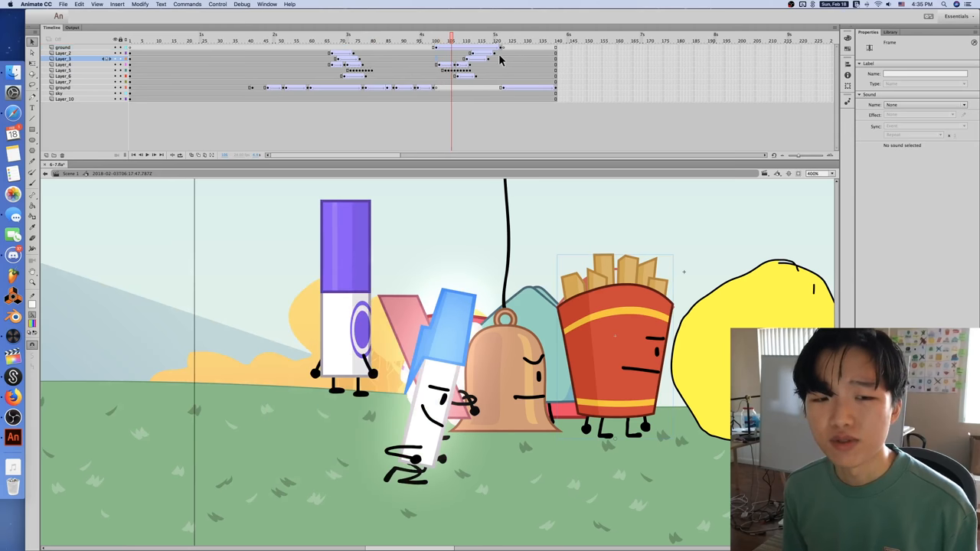
{"action": "left_click", "coordinate": [474, 40]}
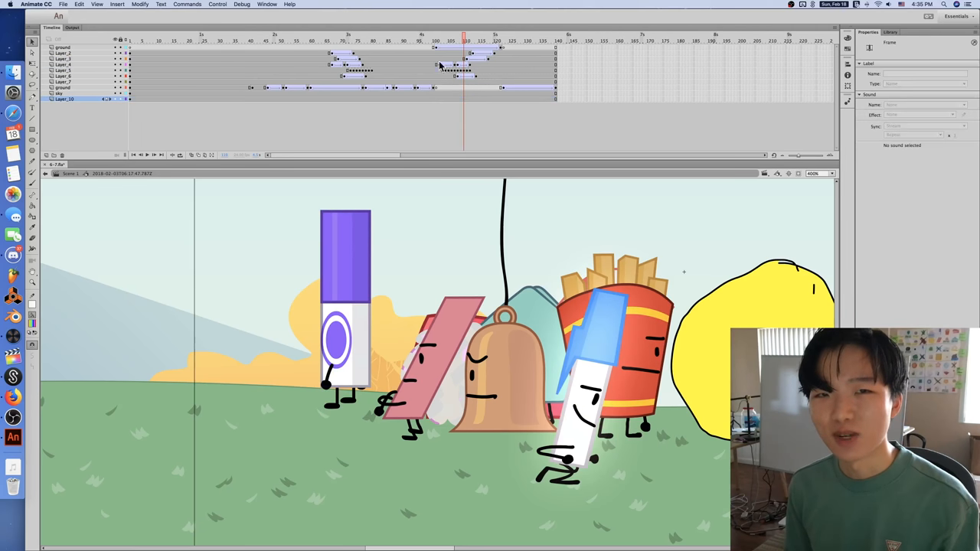
Jump back to the pen standing at left, preview it reaching the yellow ball, and return to the jump's start.
{"action": "left_click", "coordinate": [413, 40]}
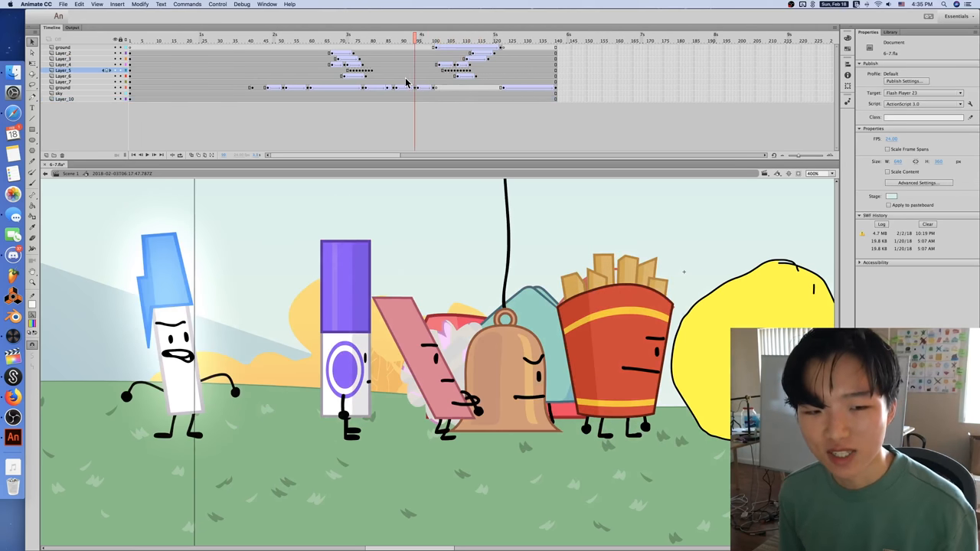
{"action": "left_click", "coordinate": [473, 40]}
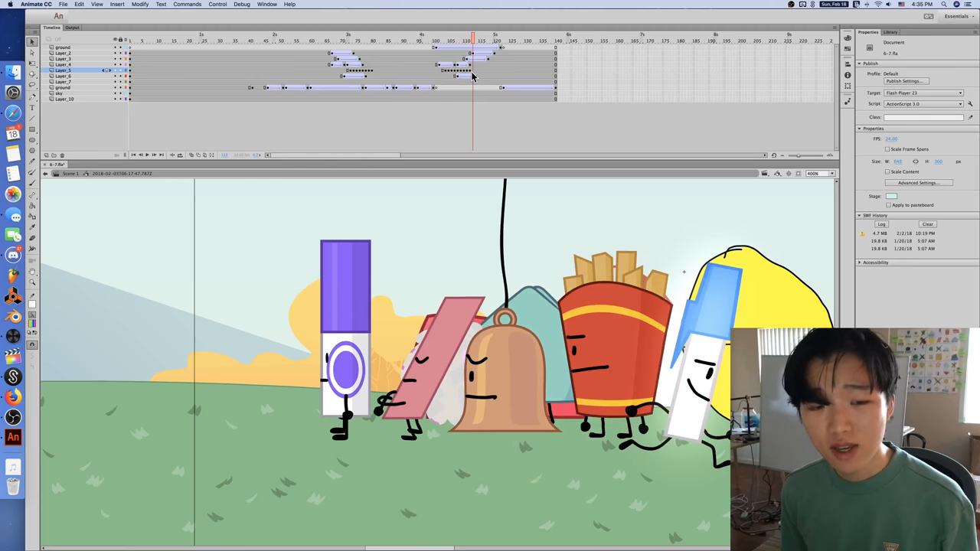
{"action": "left_click", "coordinate": [412, 39]}
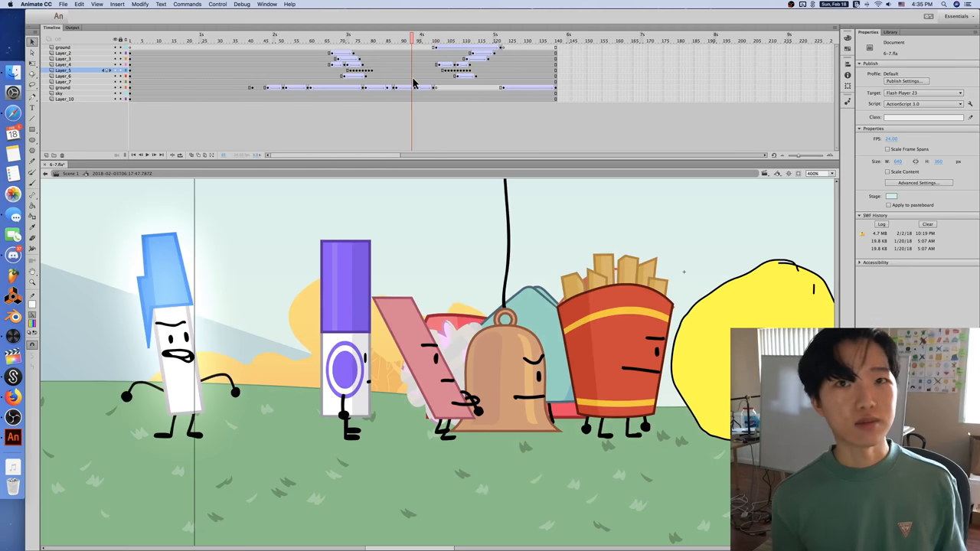